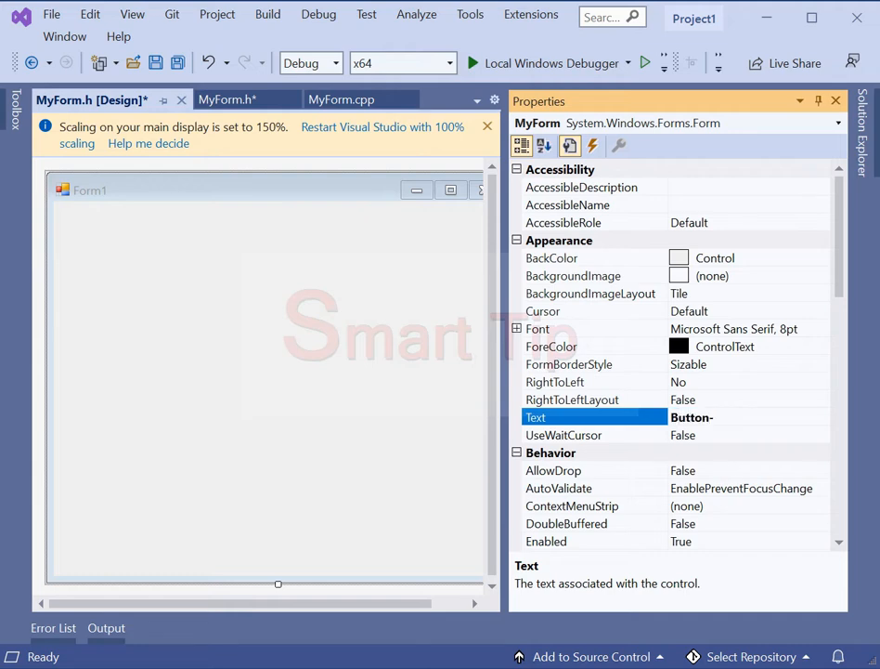
Title the form 'Button->ImageKey' and stretch button1 across the top of the form
type(">ImageKey")
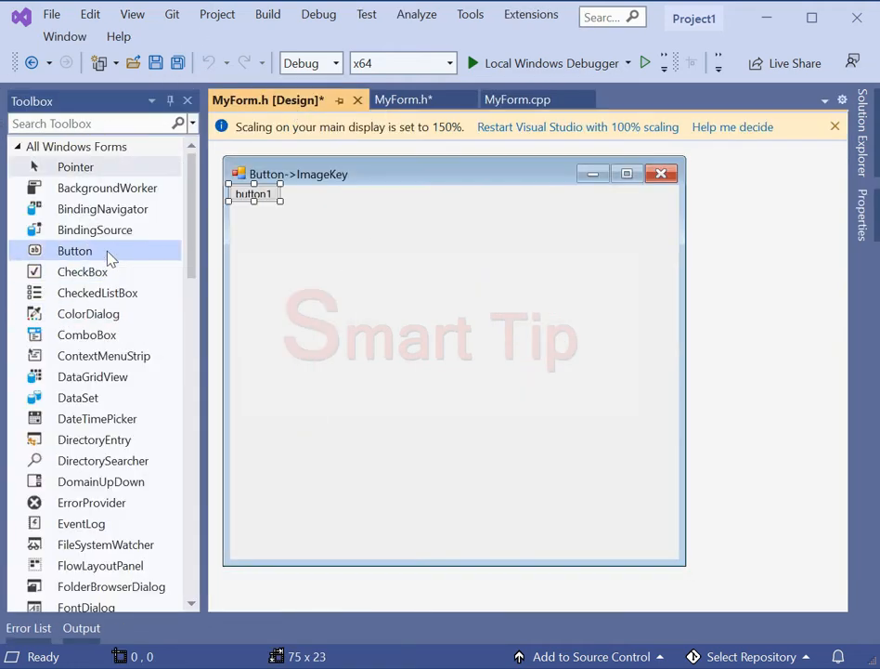
left_click_drag(281, 203, 682, 377)
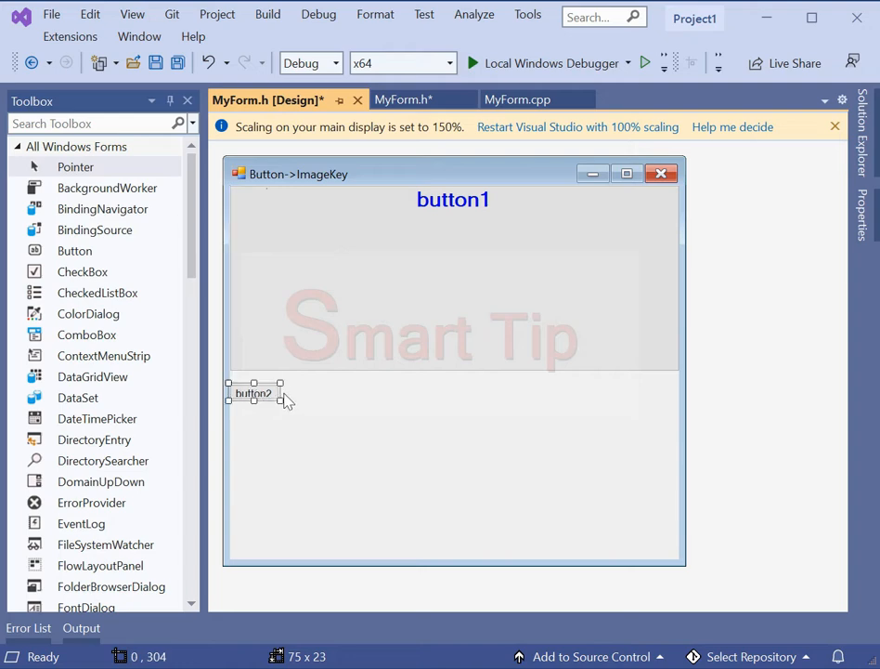
Stretch button2 across the full form width and make it taller
left_click_drag(281, 392, 681, 391)
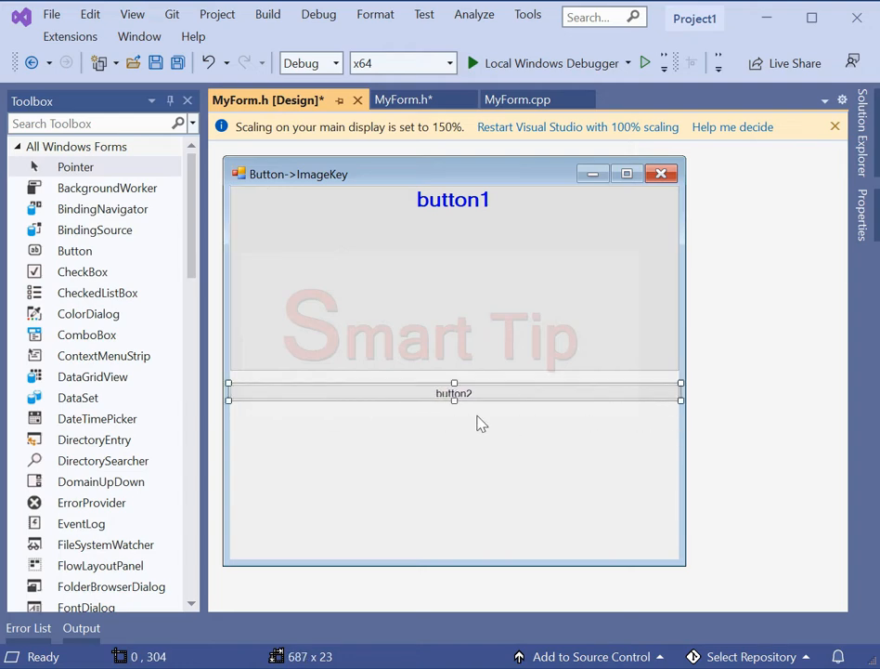
left_click_drag(454, 398, 454, 438)
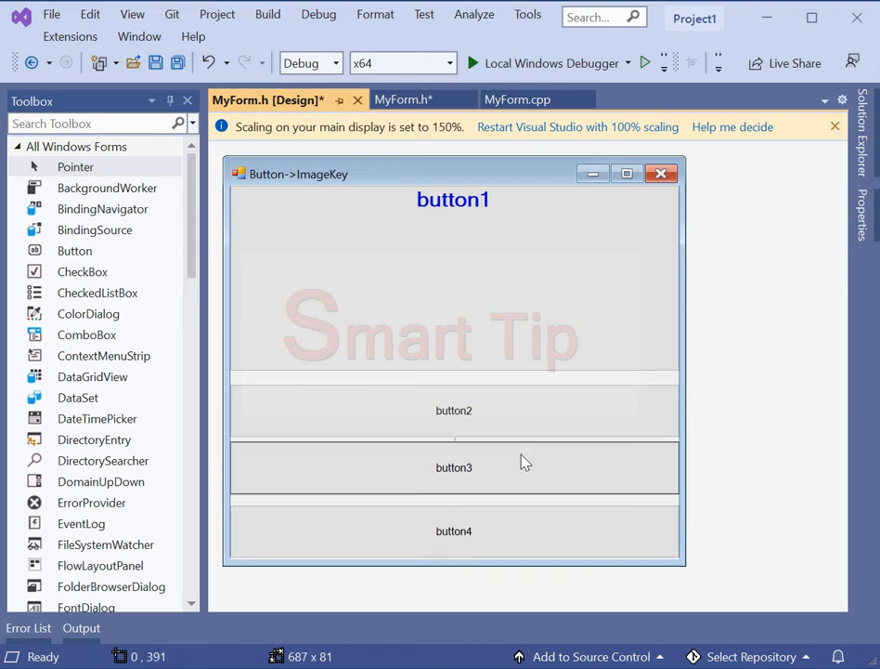
left_click(454, 474)
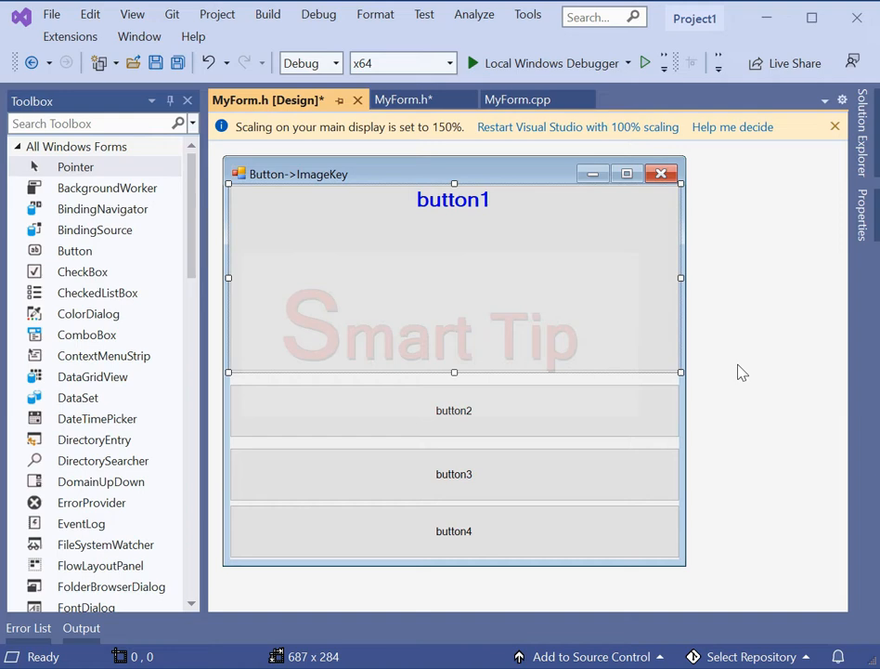
scroll("down", 3)
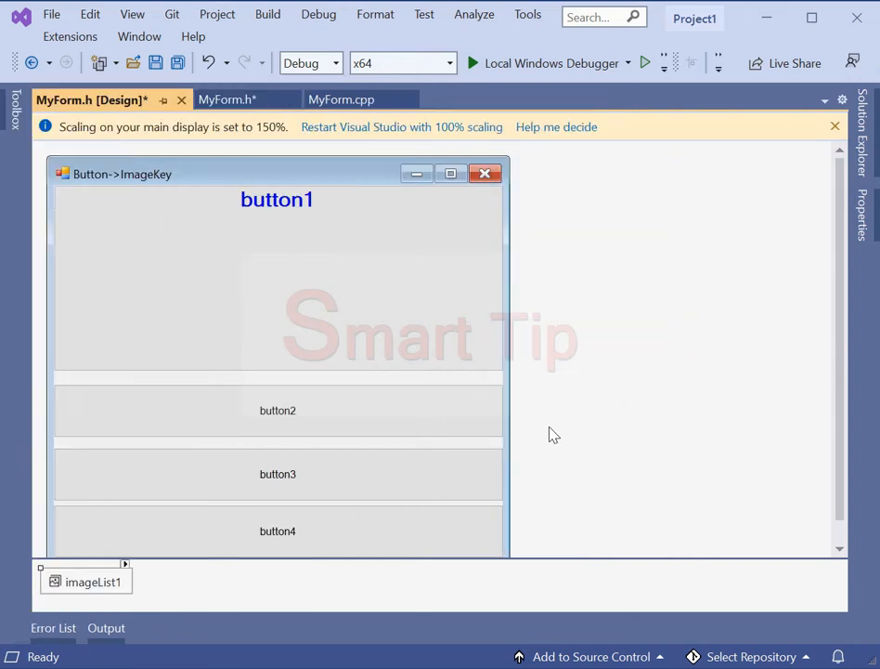
mouse_move(443, 379)
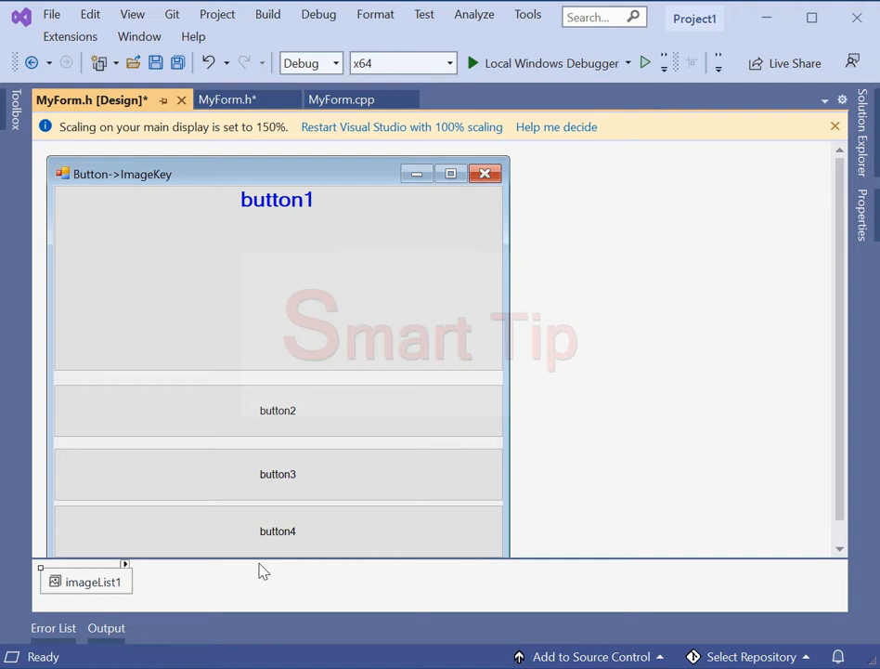
Set imageList1's ImageSize property to 200, 200
left_click(92, 581)
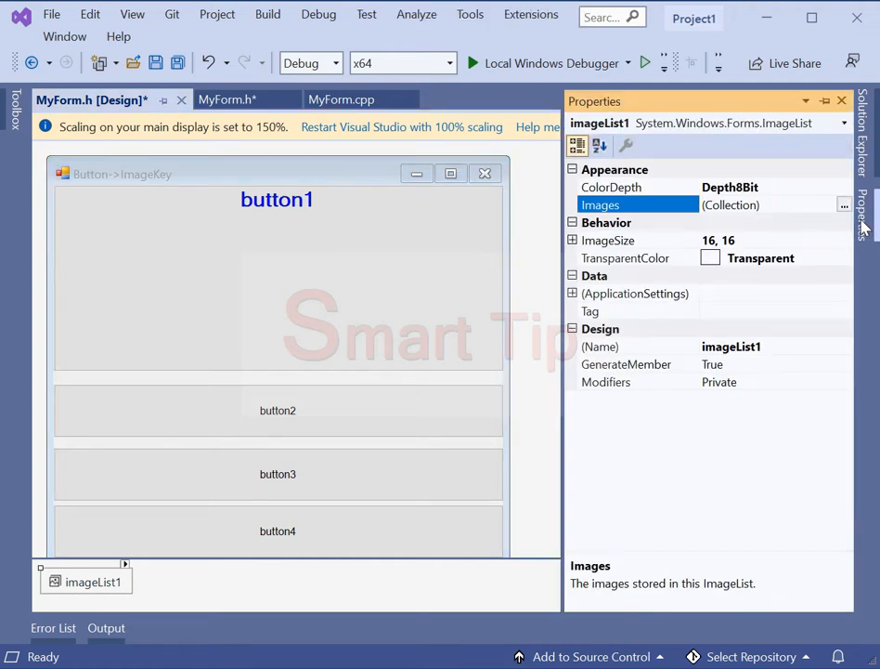
left_click(607, 239)
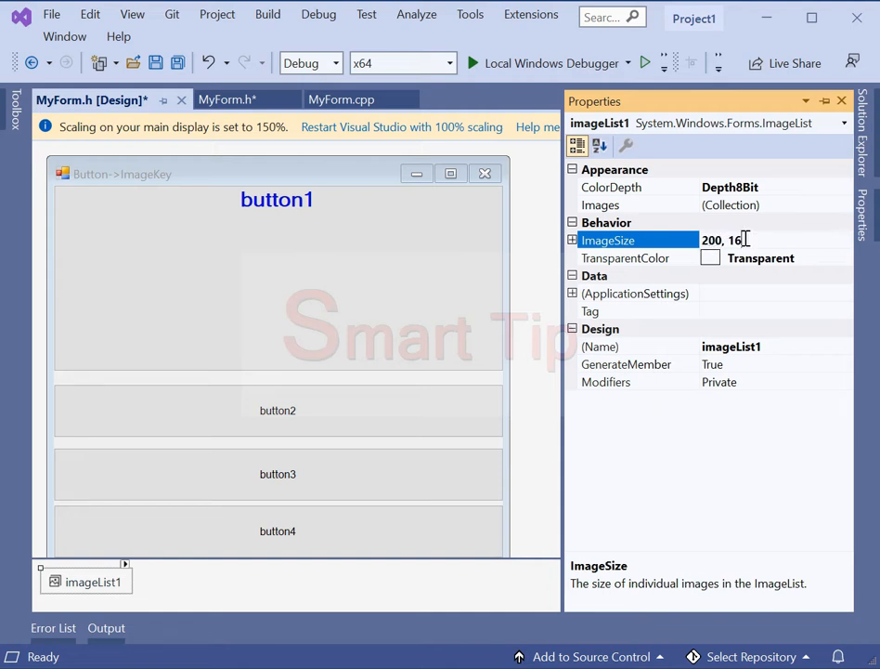
type("200, 200")
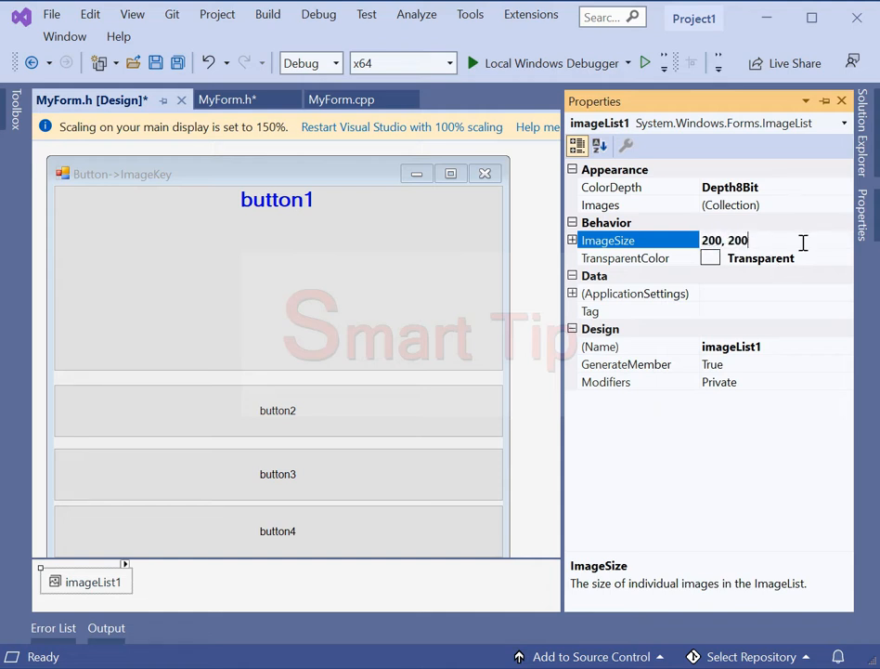
left_click(573, 240)
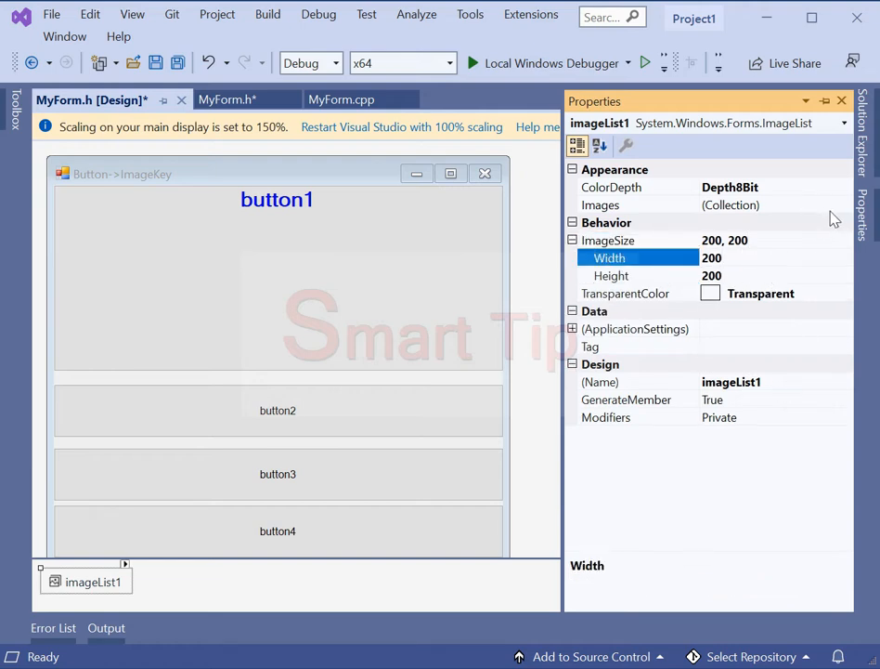
Add dbz1.jpg, dbz2.jpg and dbz3.jpg to imageList1's Images collection
left_click(731, 204)
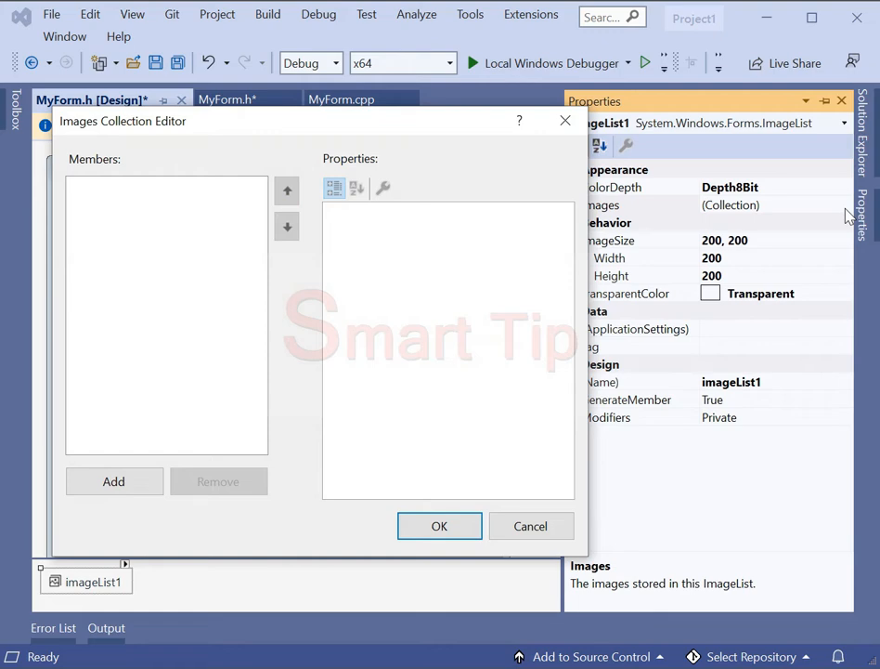
left_click(114, 481)
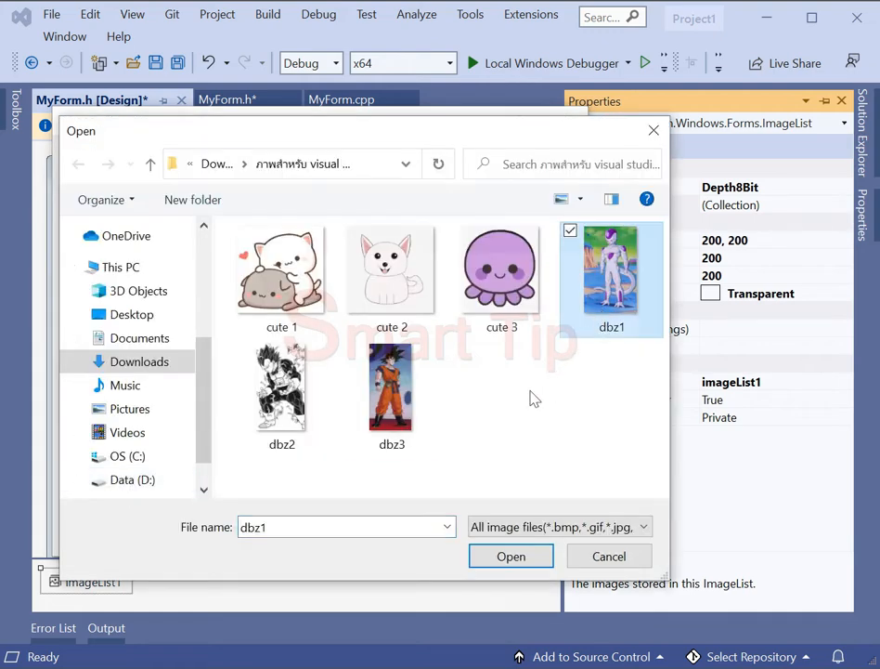
left_click(510, 555)
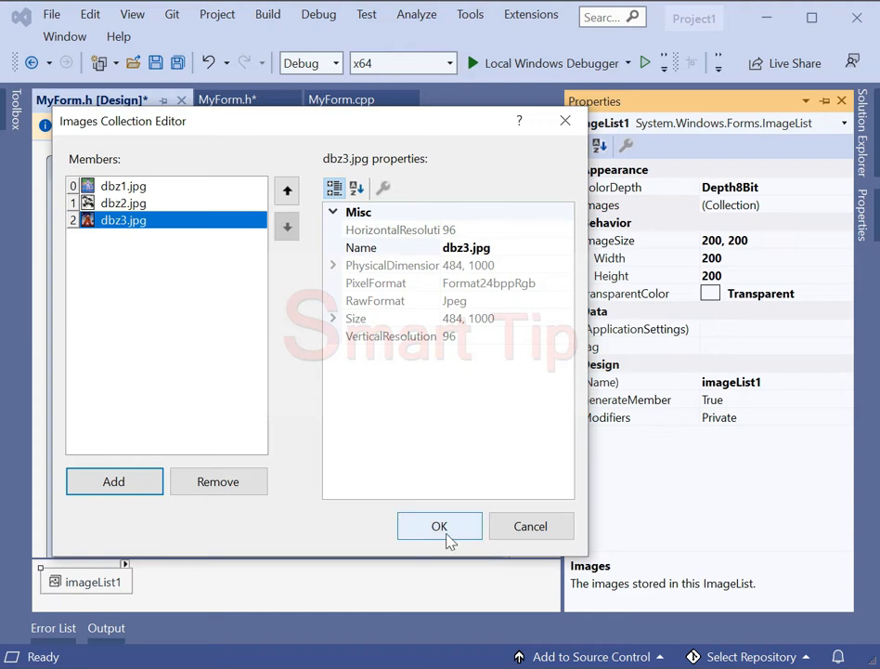
left_click(439, 526)
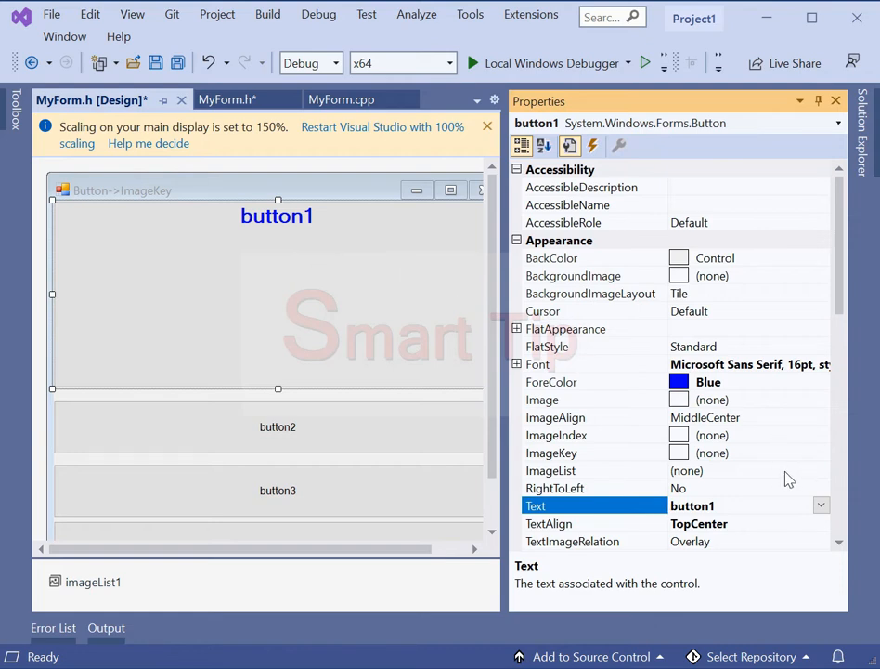
Set button1's ImageList property to imageList1
left_click(552, 452)
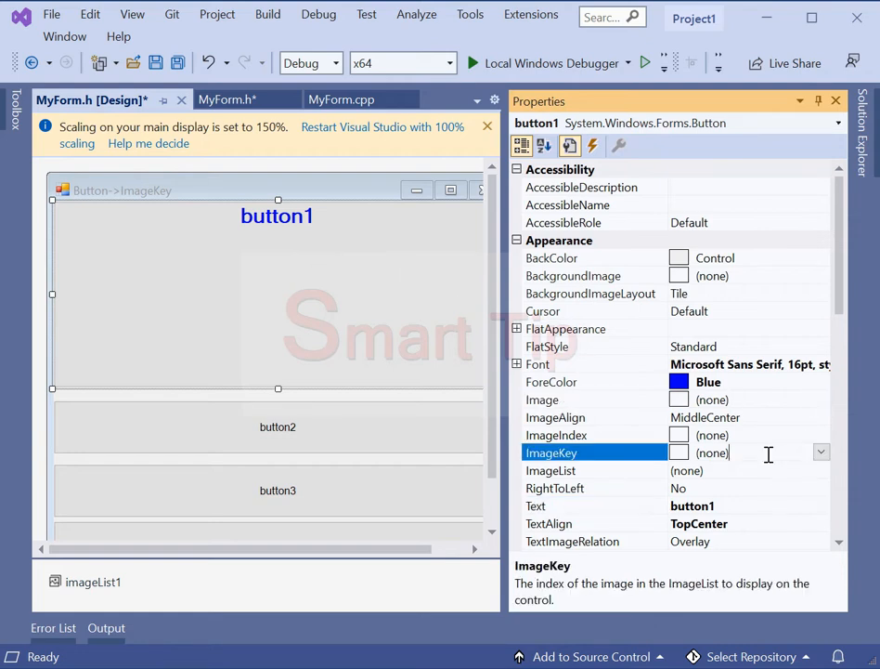
left_click(821, 470)
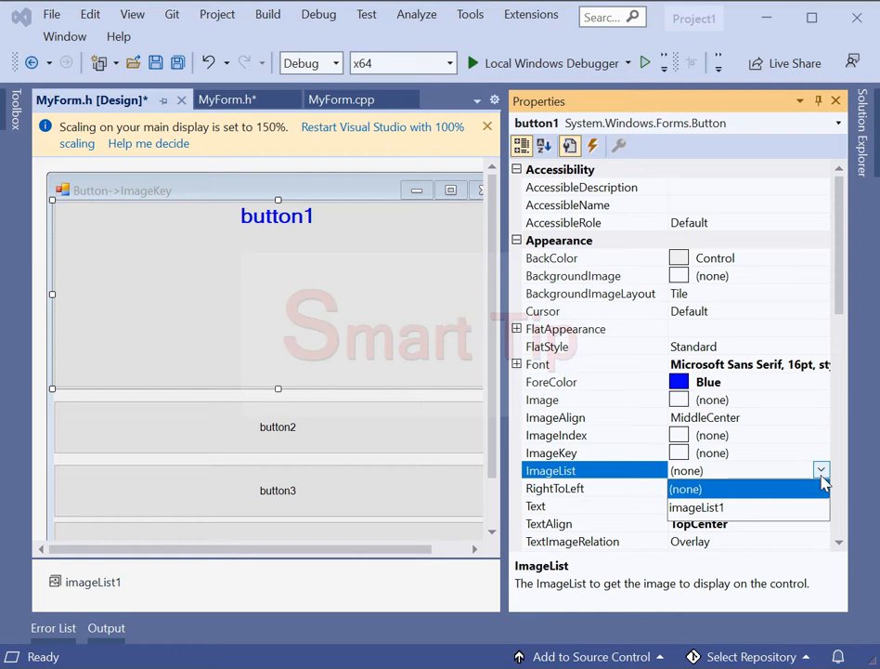
left_click(697, 508)
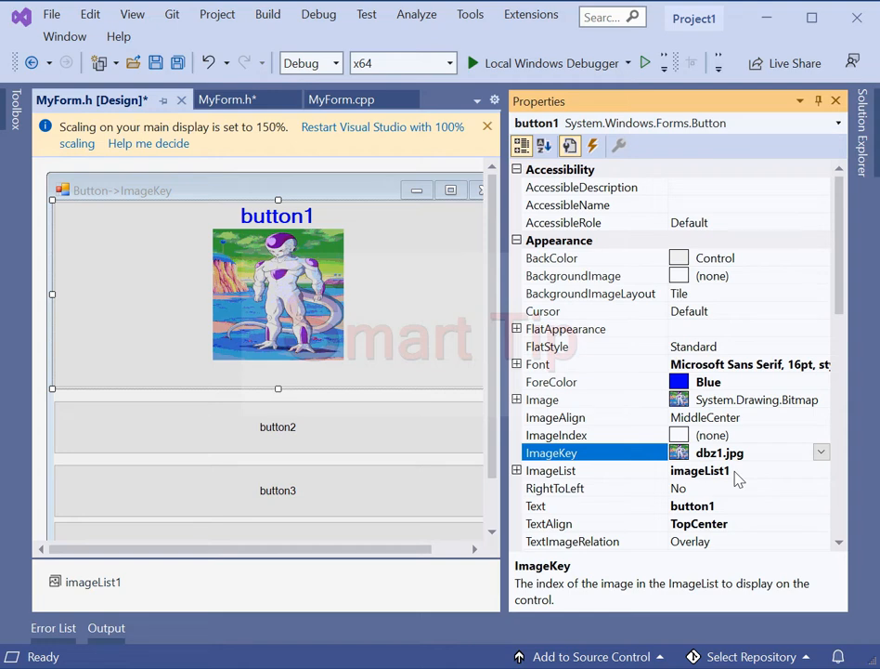
Switch button1's ImageKey to dbz2.jpg, then dbz3.jpg, and reselect the form
left_click(821, 452)
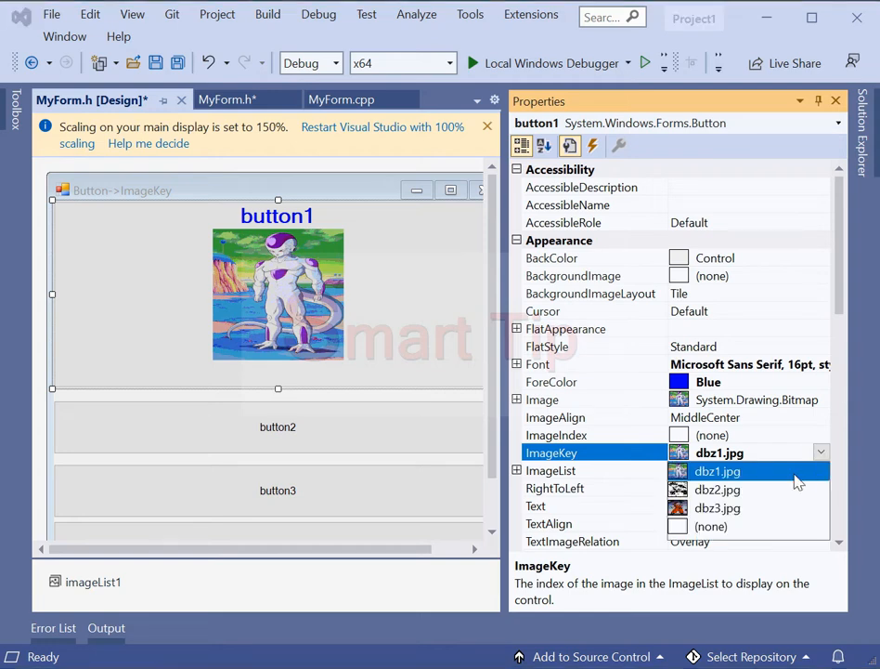
left_click(716, 489)
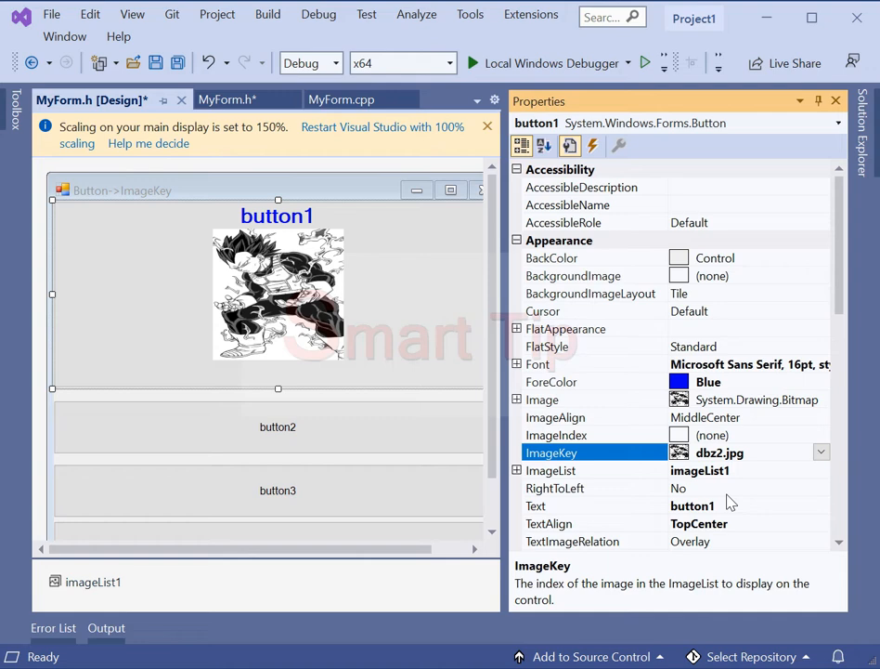
left_click(821, 452)
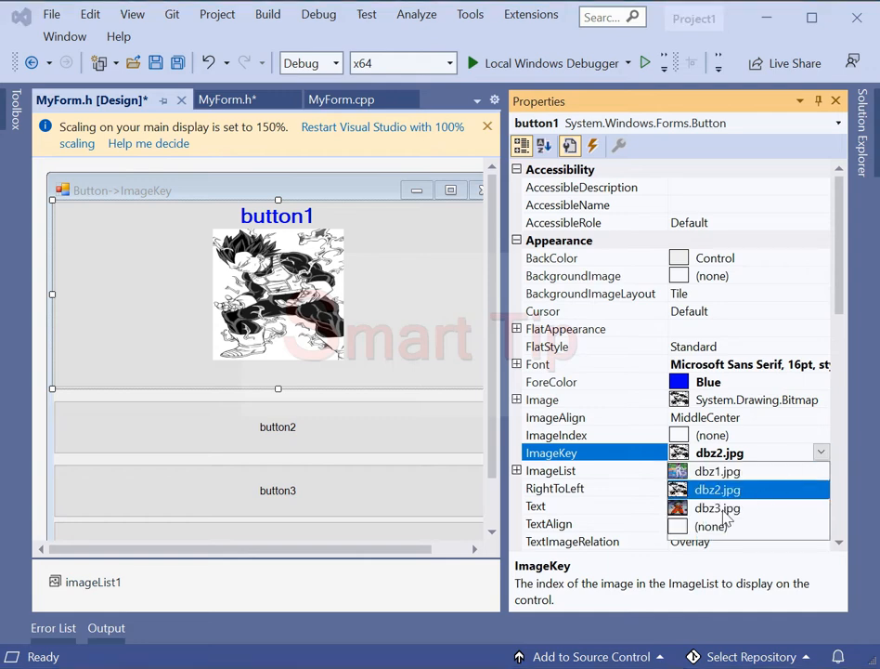
left_click(717, 508)
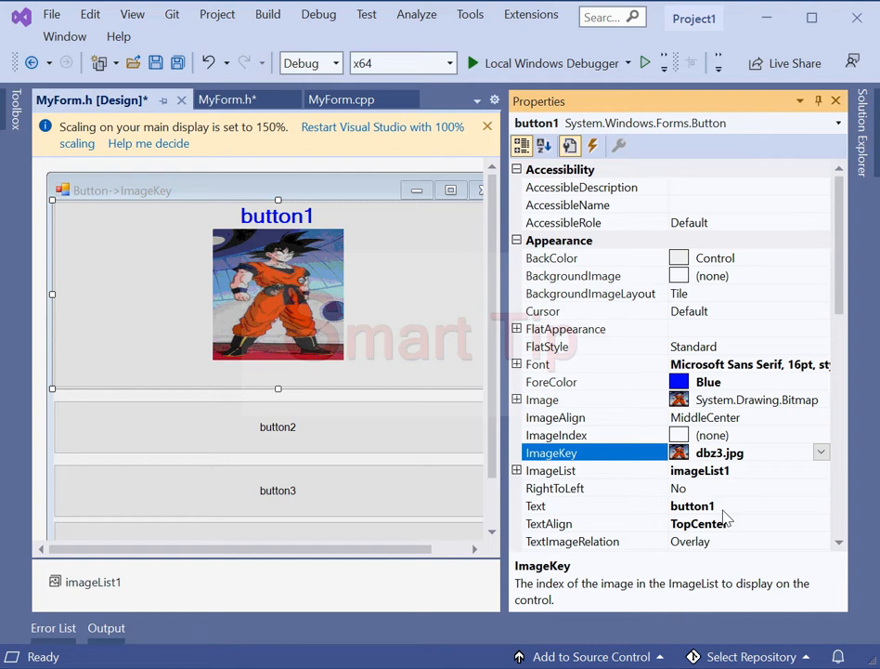
left_click(734, 452)
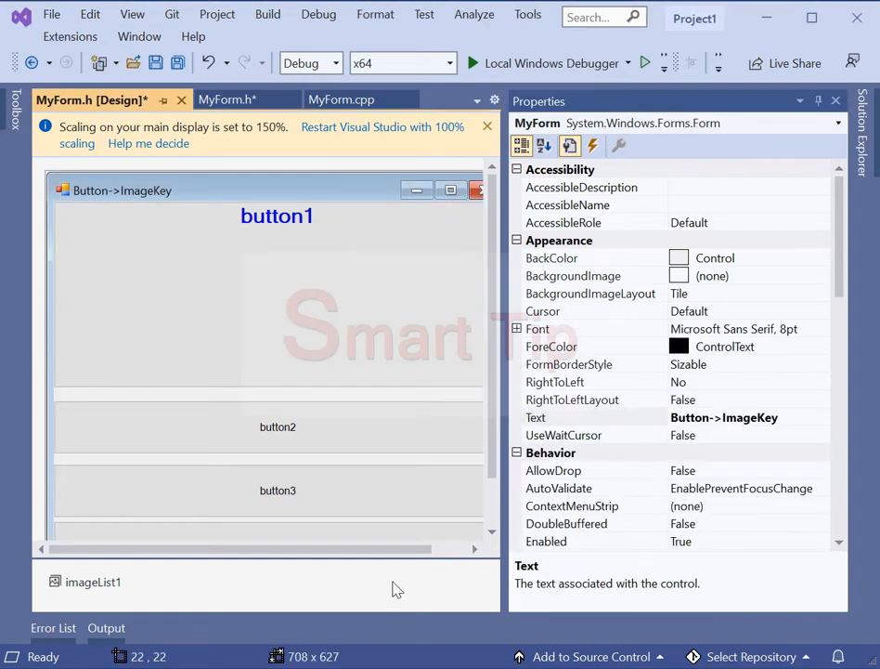
Set button2's caption to button1->ImageKey=dbz1
left_click(278, 427)
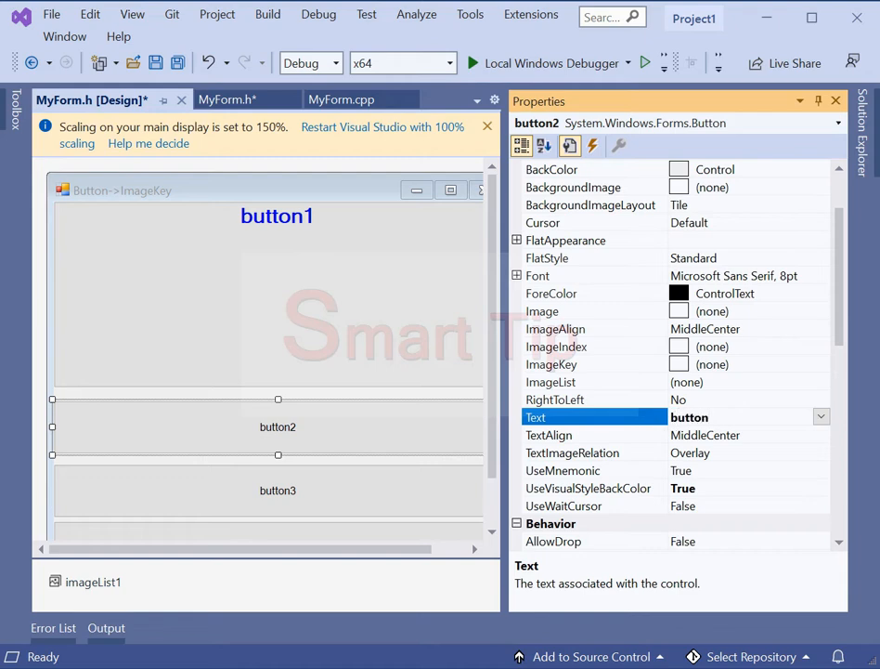
type("button1->Img")
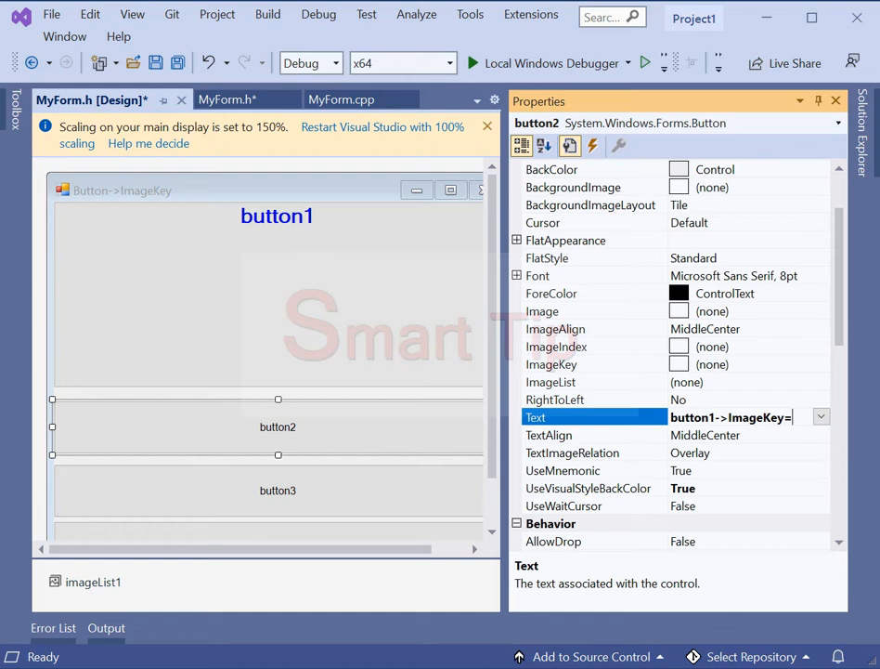
type("dbz1")
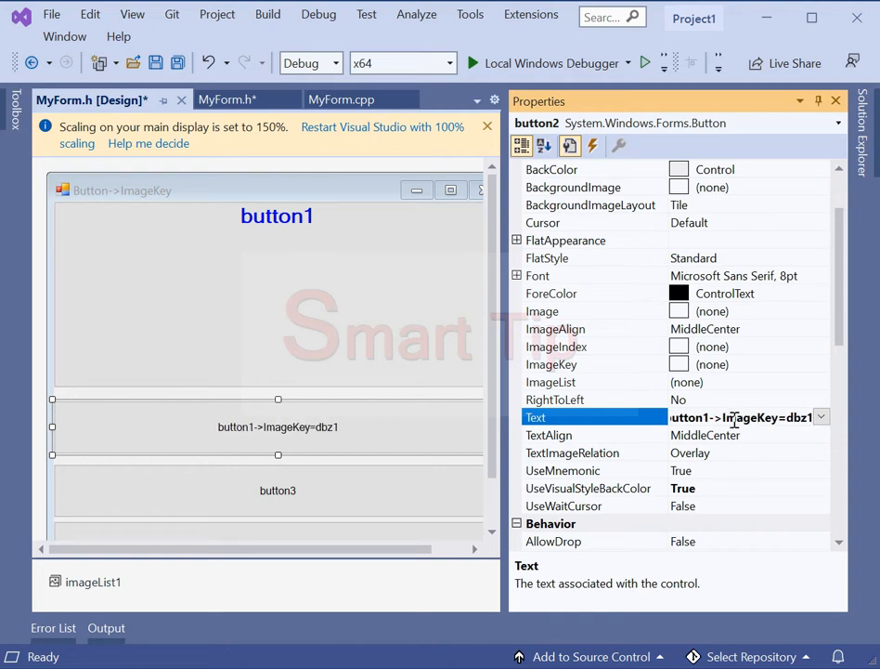
Caption the next two buttons button1->ImageKey=dbz2 and button1->ImageKey=dbz3
left_click(277, 490)
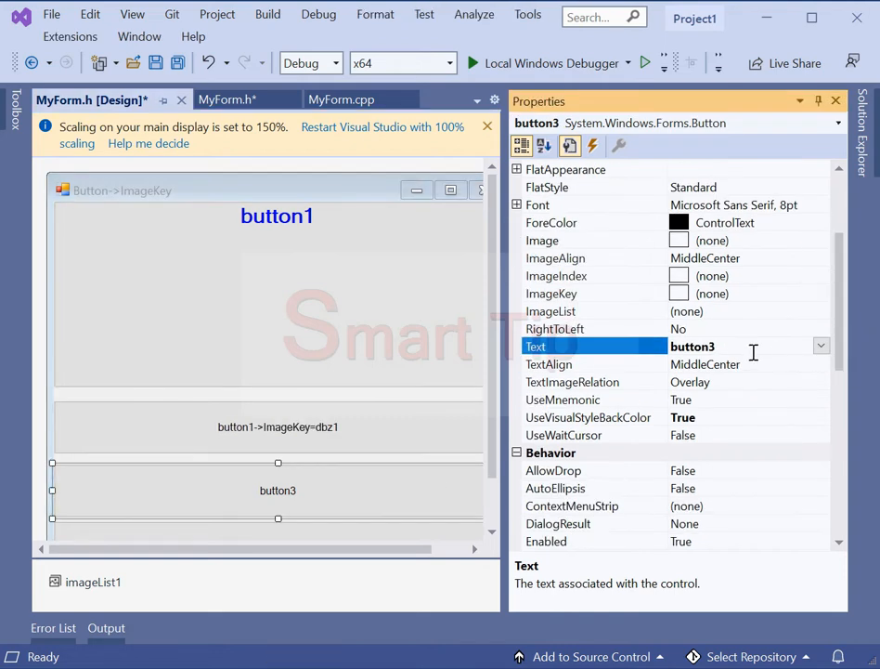
type("button1")
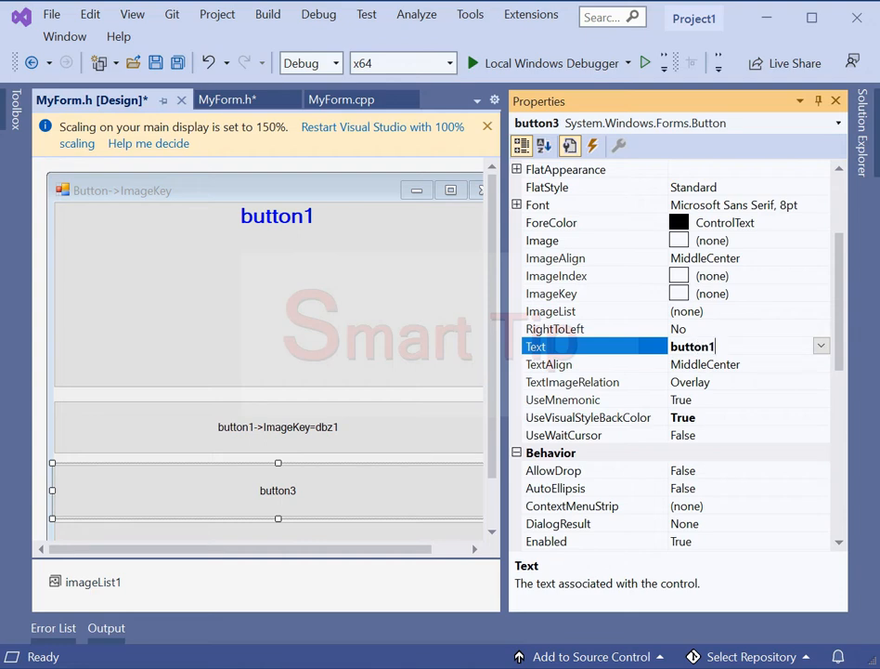
type("->ImageKey-")
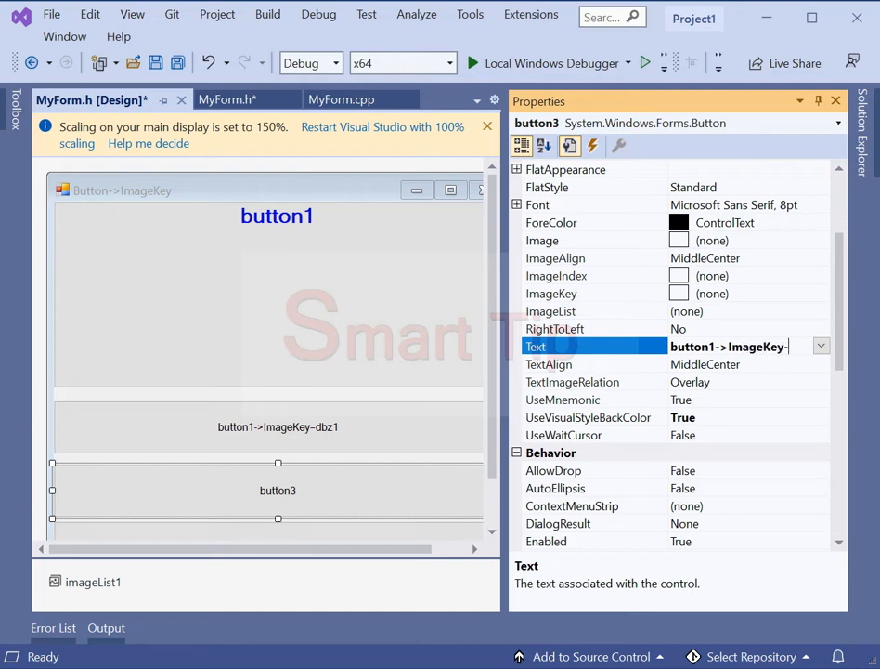
type("=dbz2")
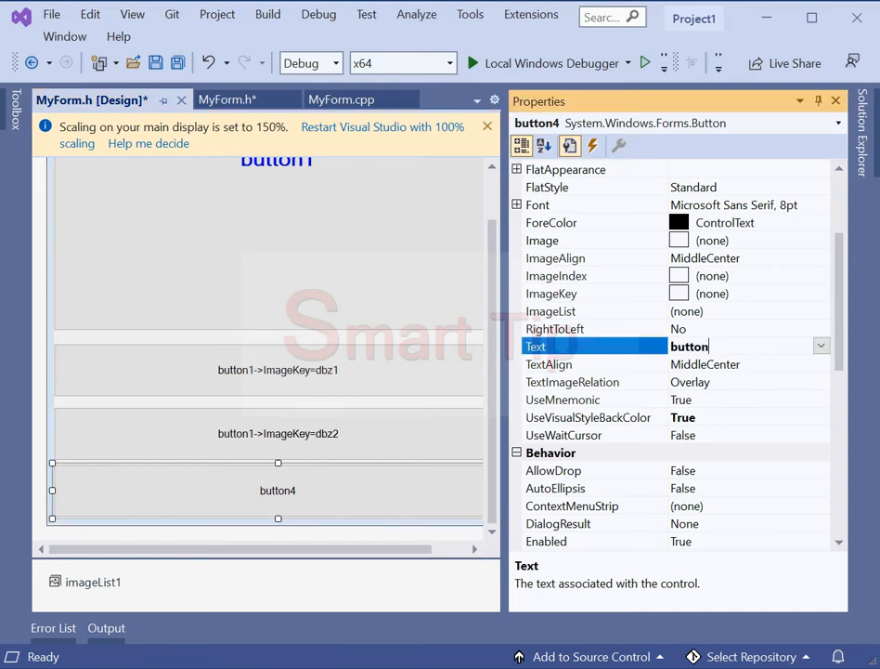
type("button1->ImageKey")
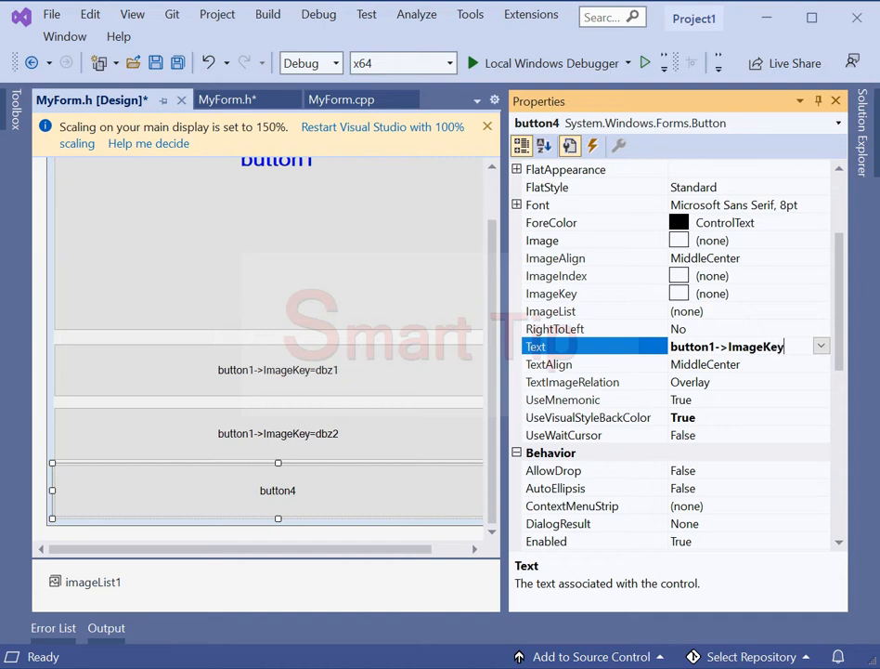
type("button1->ImageKey=dbz3")
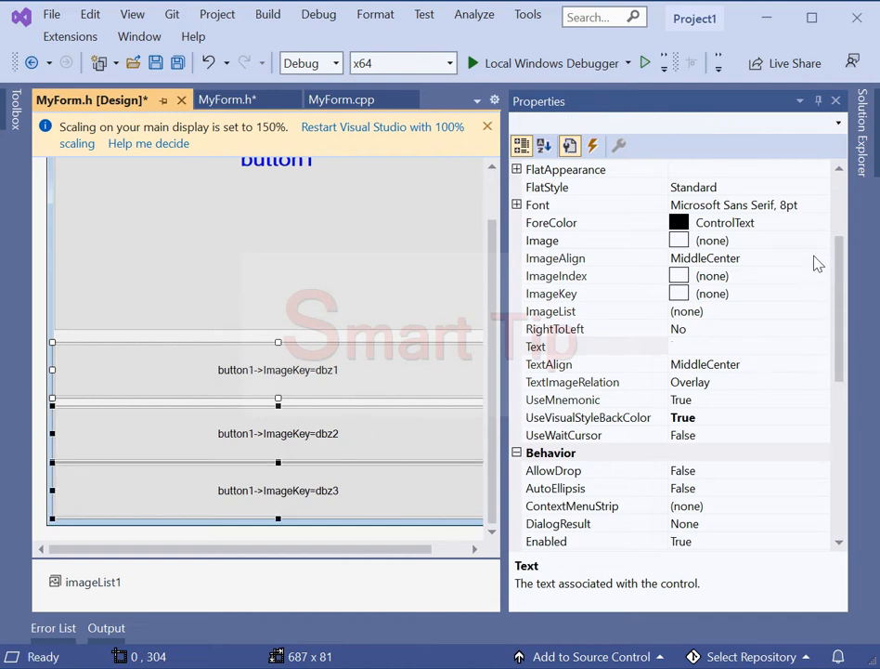
Set the three buttons' Font size to 12 and ForeColor to red
left_click(534, 204)
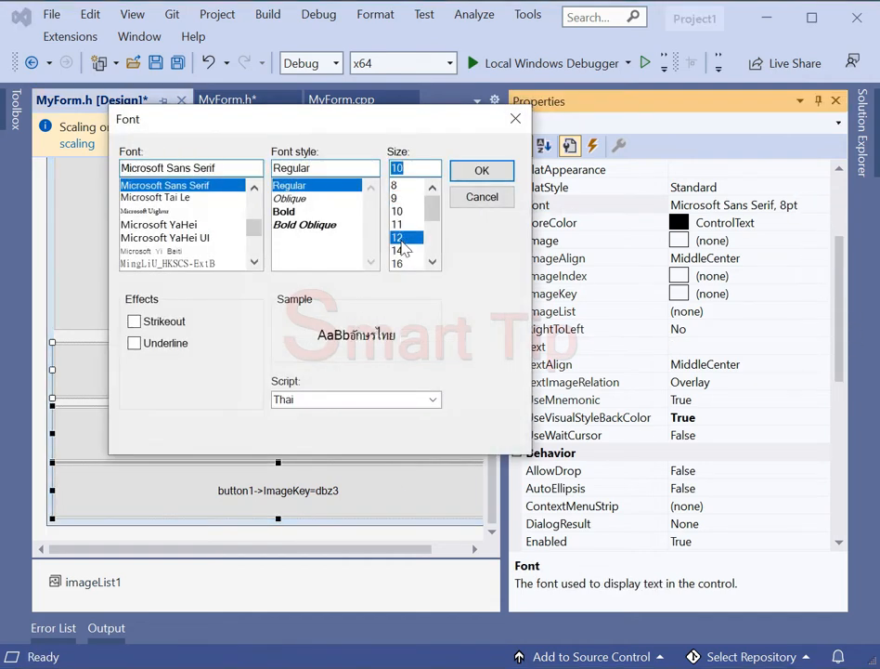
left_click(482, 170)
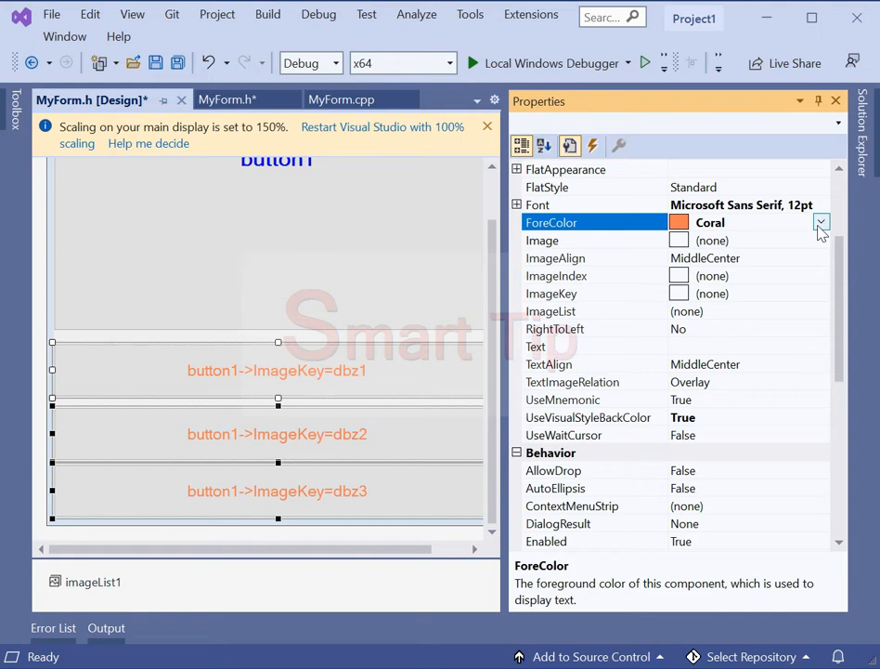
left_click(821, 222)
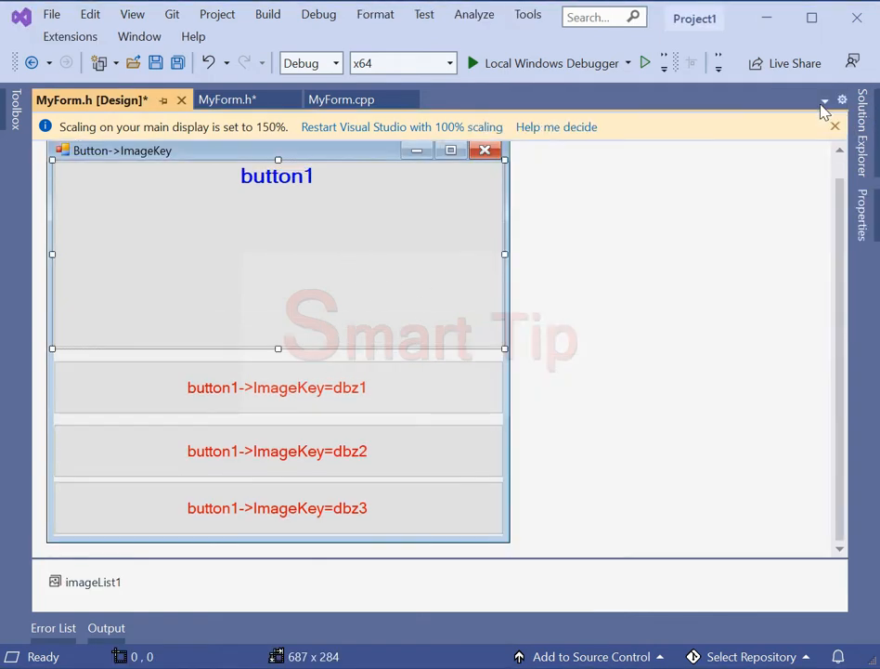
mouse_move(722, 415)
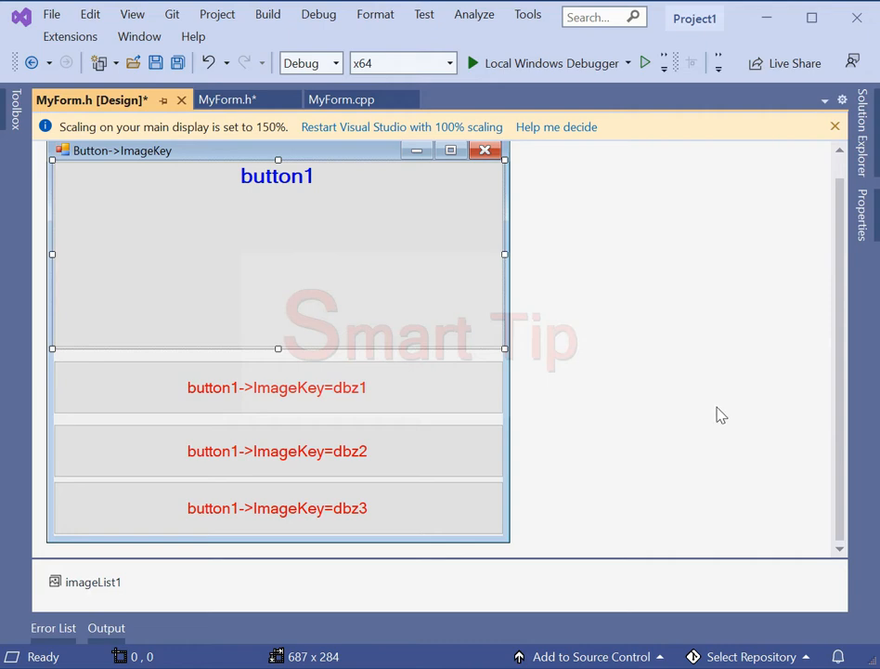
mouse_move(212, 581)
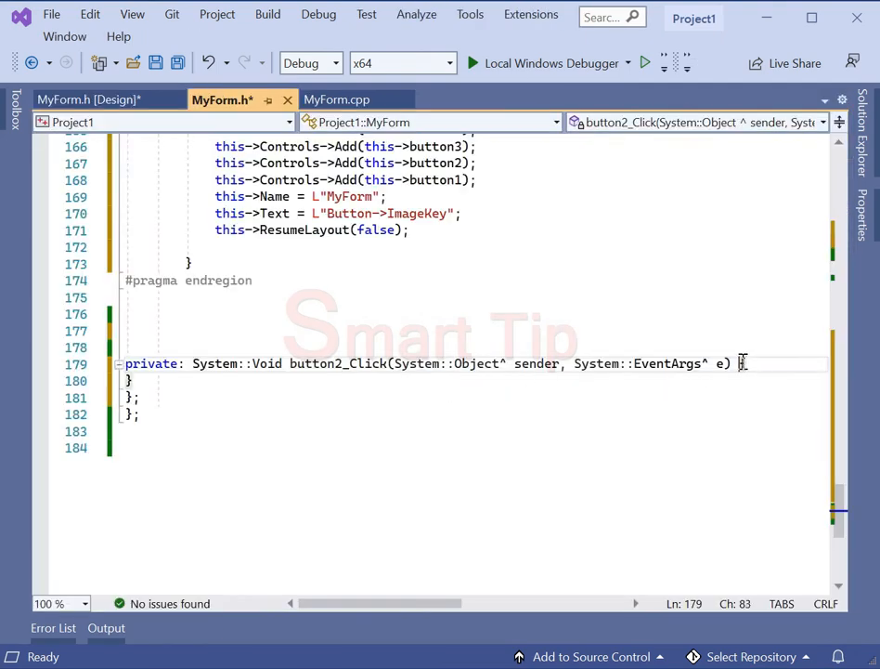
In button2_Click, write button1->ImageKey = L"dbz1";
key("Enter")
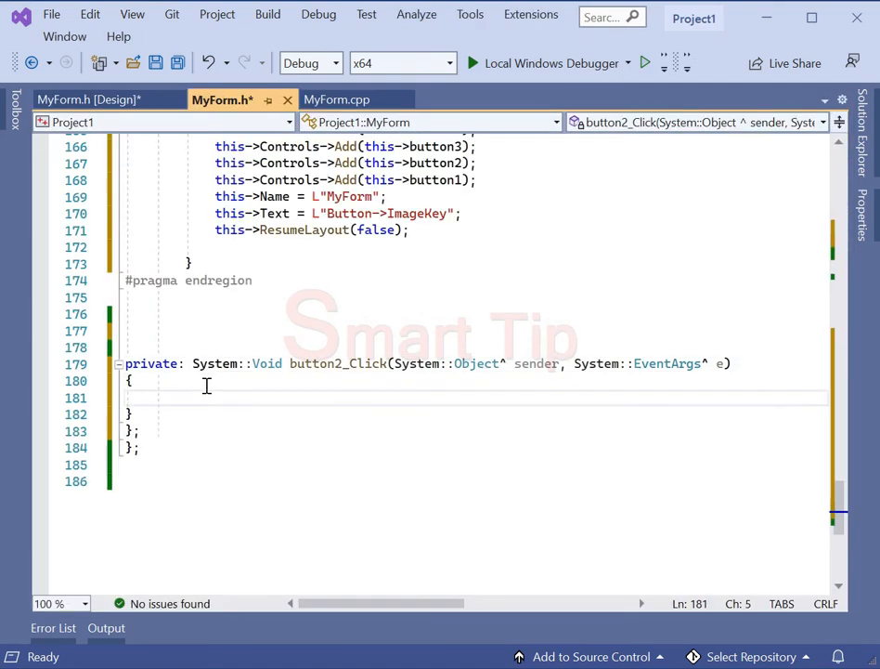
type("button")
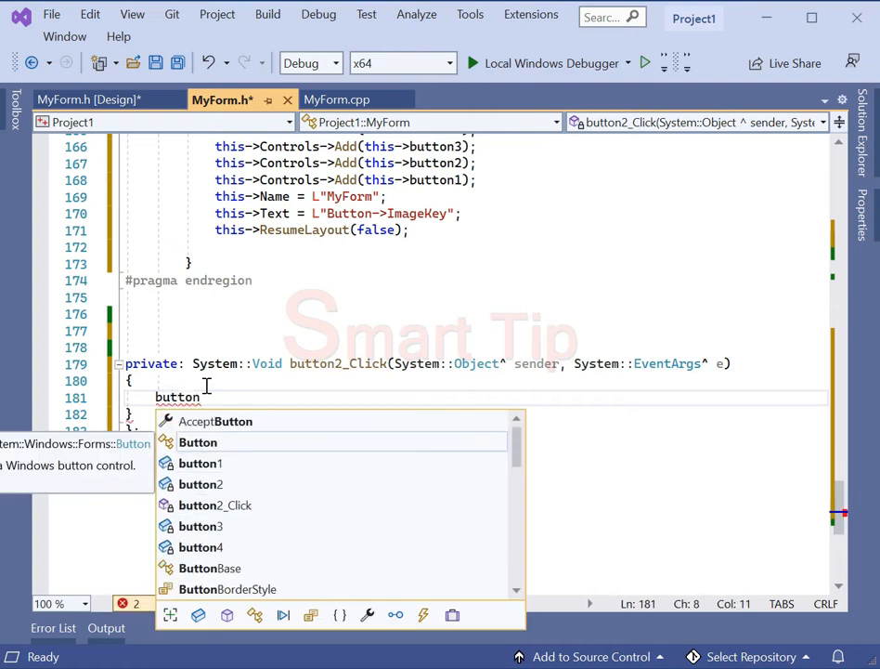
type("1->Image")
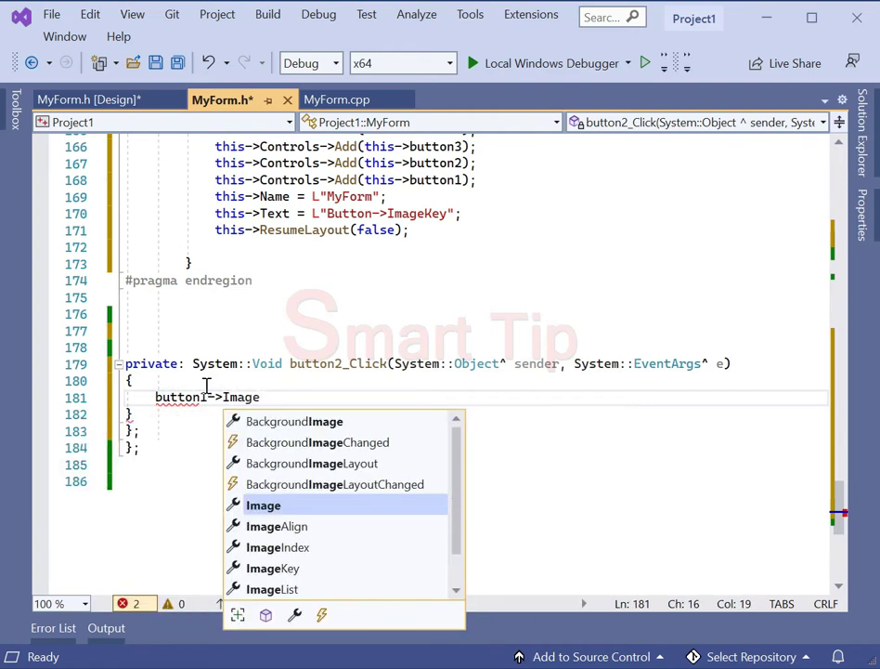
type("Key=L")
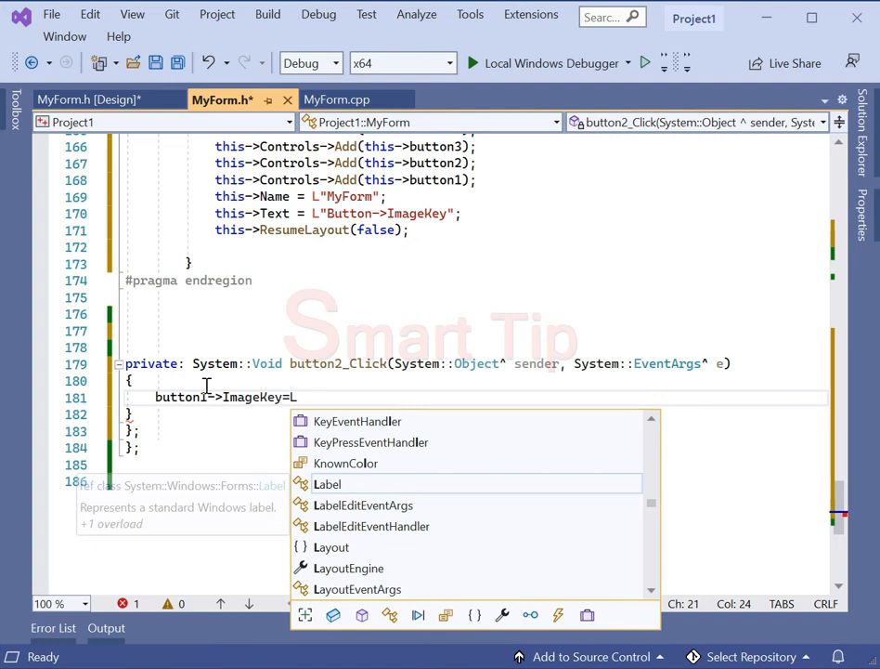
type("L\"d\"")
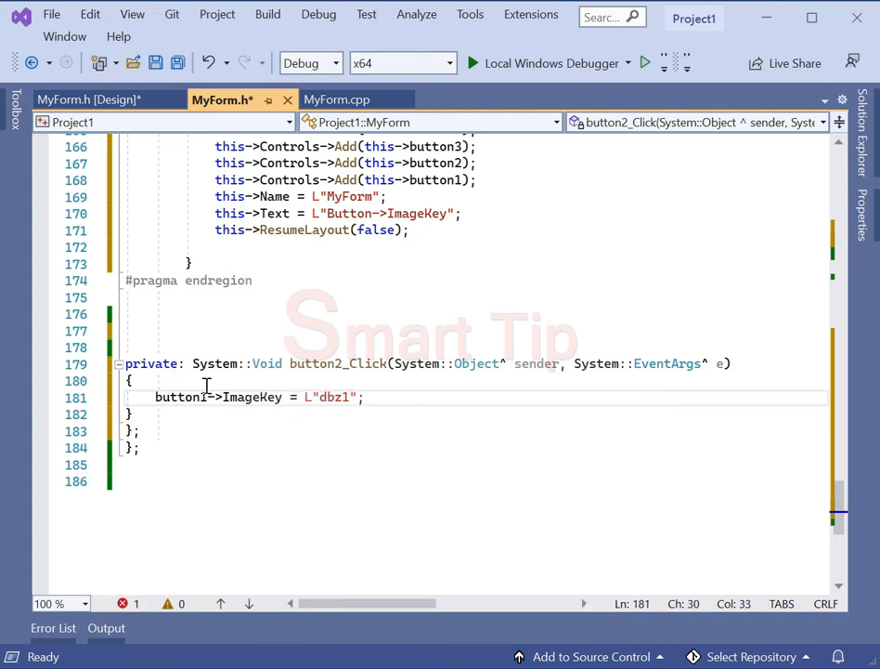
Create the dbz2 button's click handler setting button1->ImageKey = L"dbz2"
left_click(88, 100)
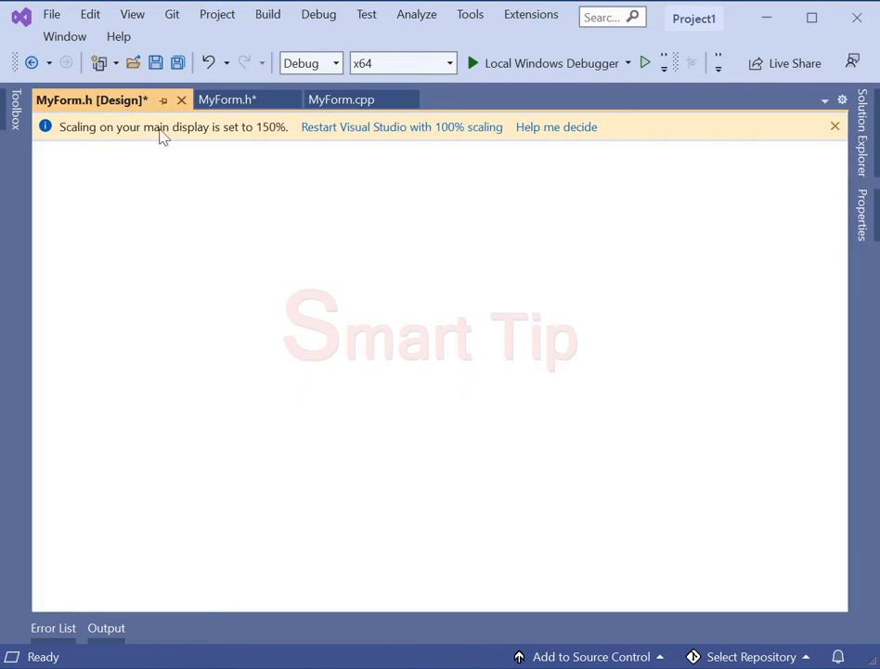
left_click(226, 100)
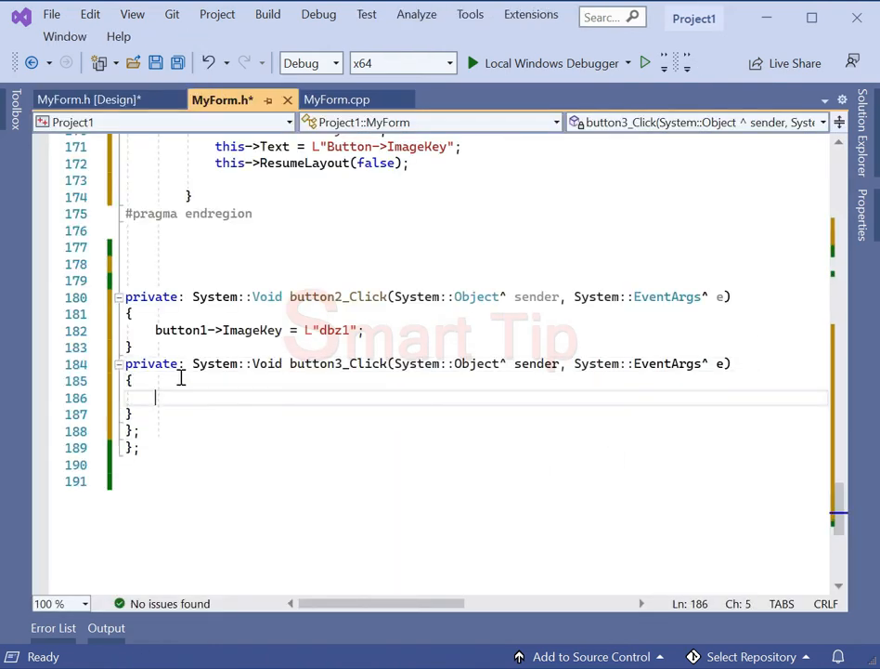
type("button1->")
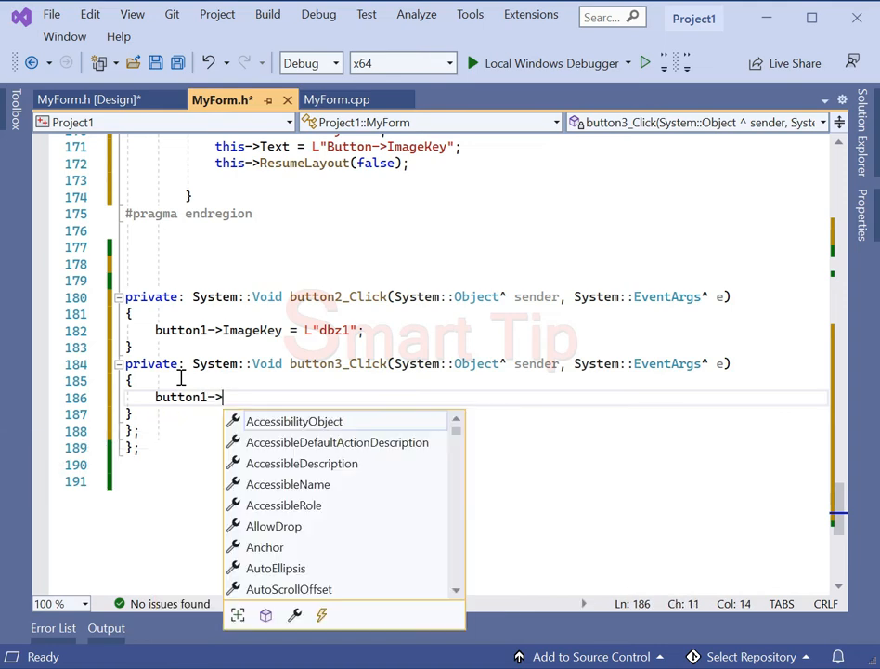
type("ImageKey=")
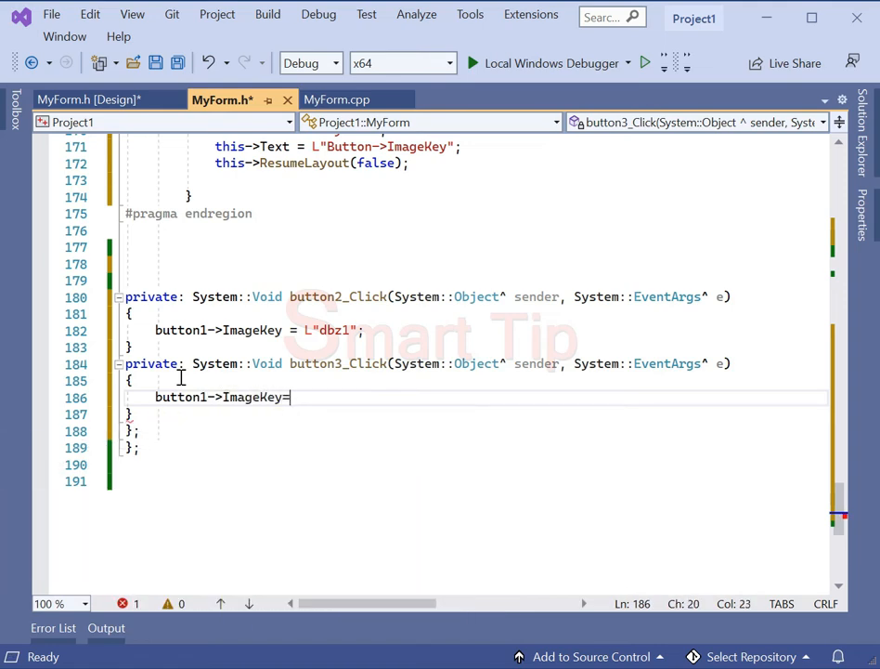
type("L\"\"")
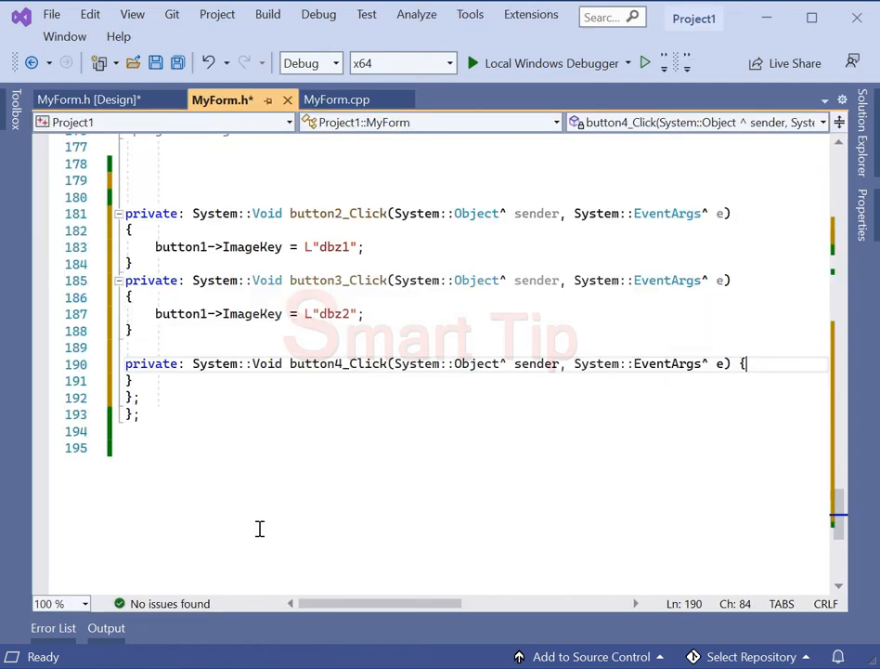
Add button1->ImageKey = "dbz3" in the third button's click handler
key("Enter")
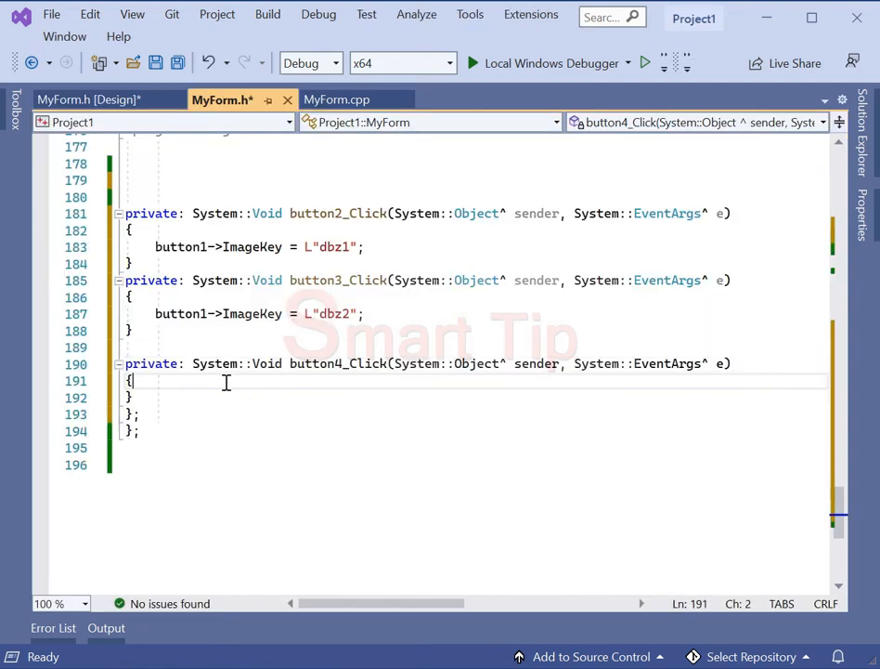
type("button")
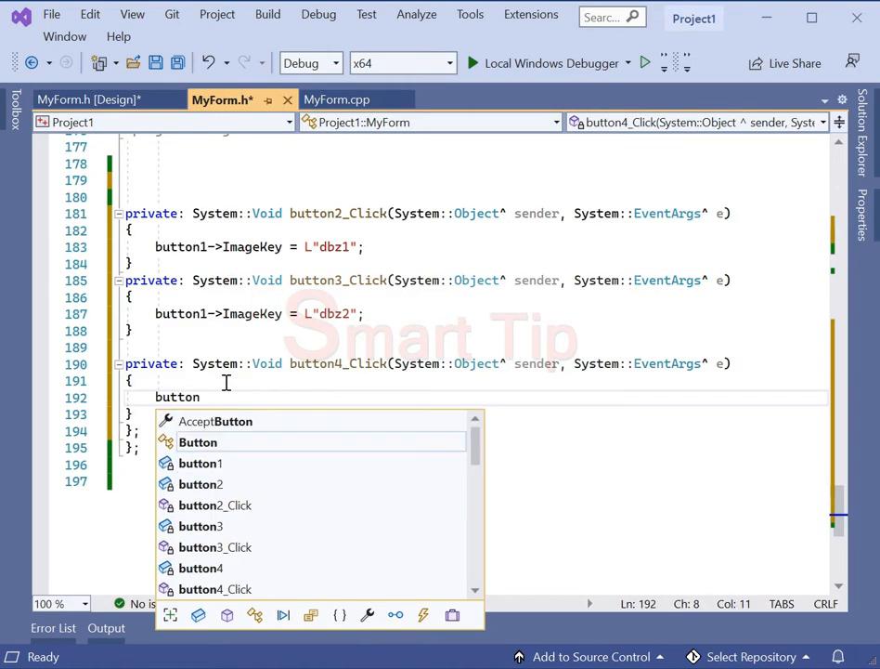
type("1->I")
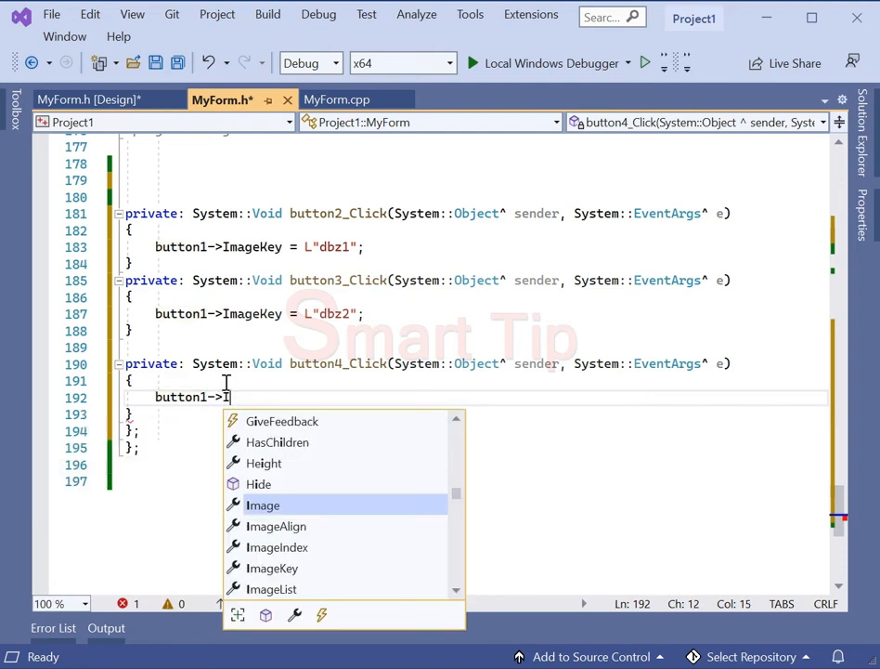
type("mageKey=\"\"")
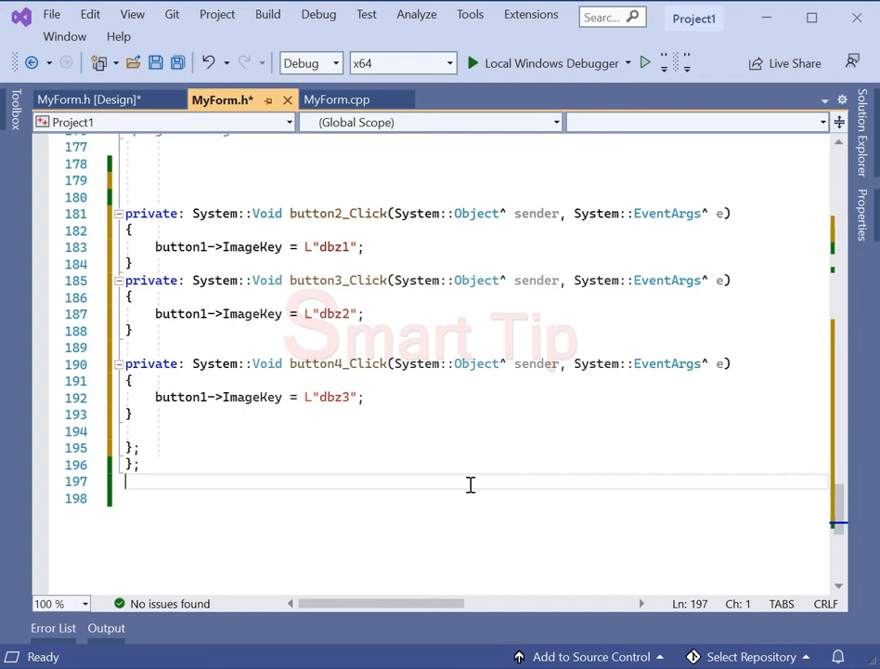
mouse_move(454, 488)
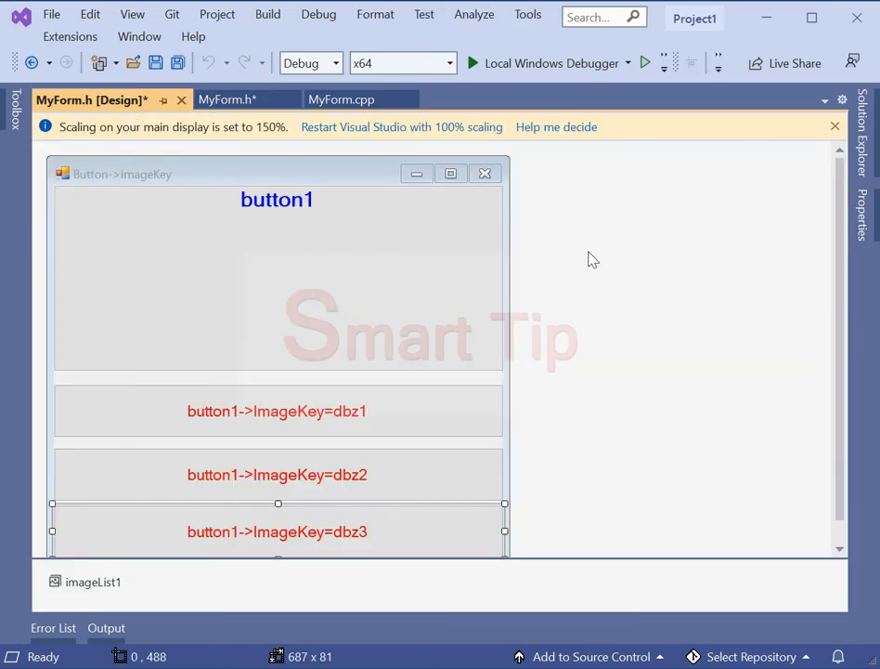
left_click(628, 63)
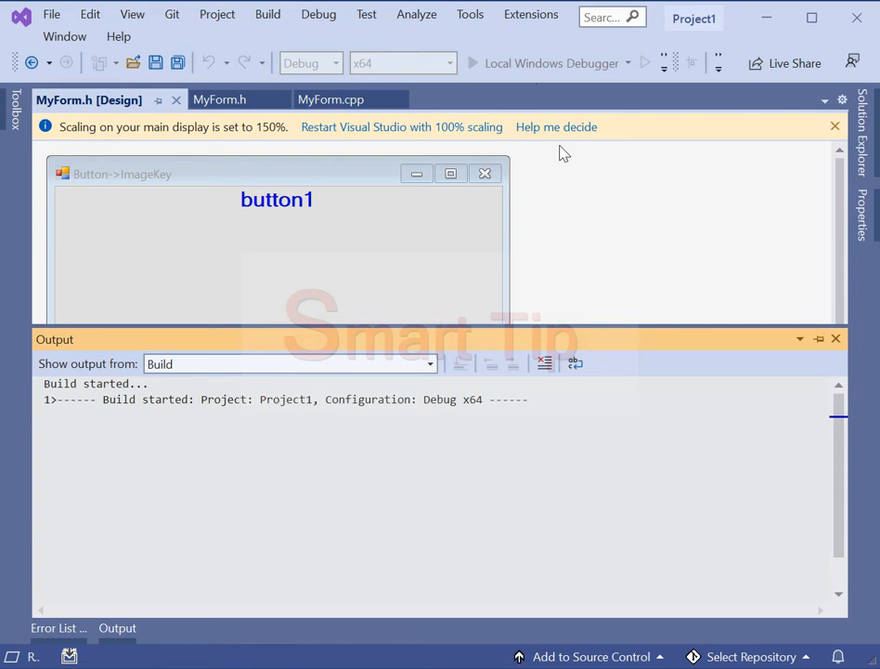
left_click(478, 64)
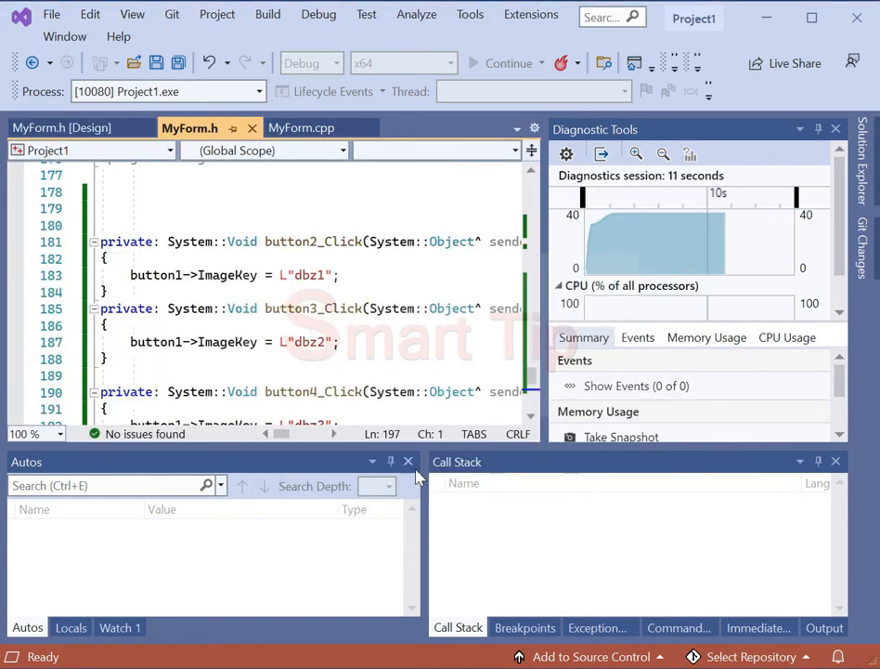
left_click(835, 129)
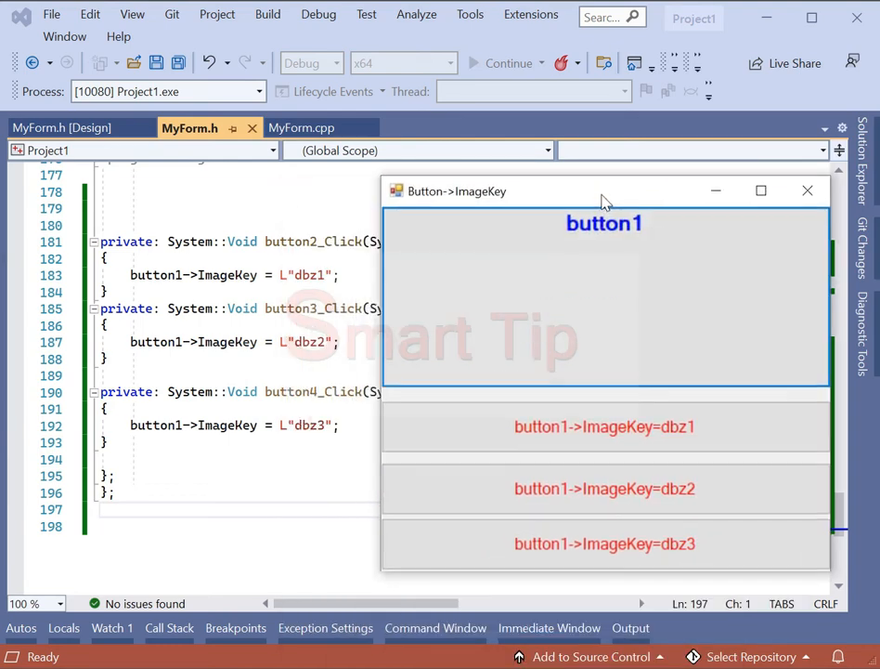
mouse_move(585, 430)
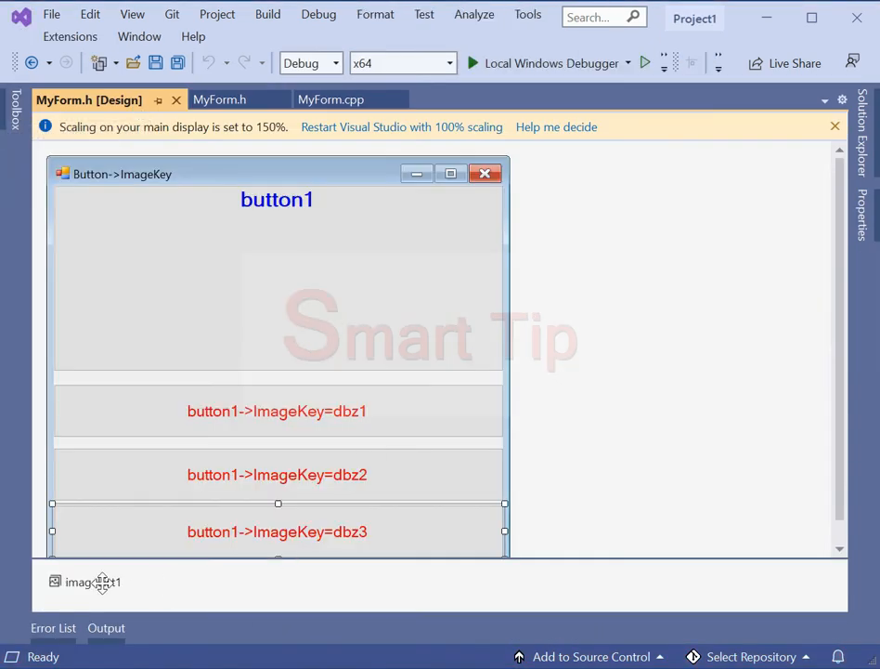
Check imageList1's image names dbz1.jpg–dbz3.jpg in the Images collection, then cancel
left_click(841, 204)
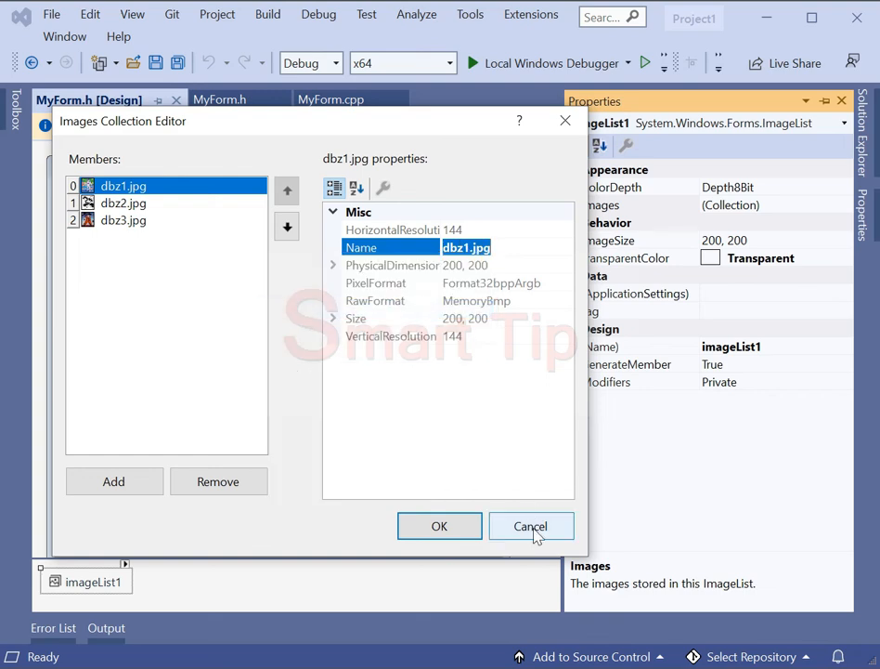
left_click(531, 525)
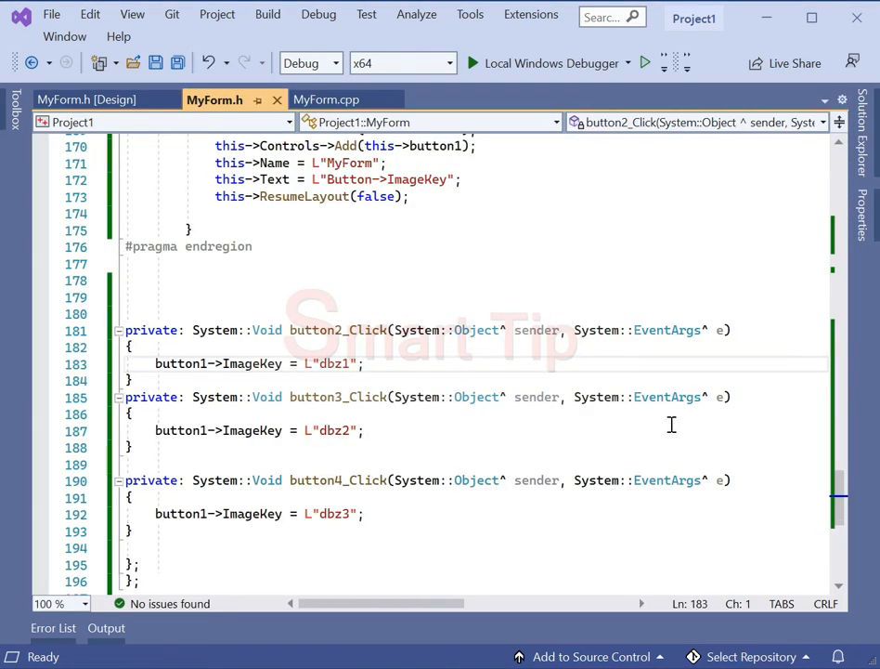
Append .jpg to the dbz1, dbz2 and dbz3 ImageKey values in the handlers
double_click(333, 364)
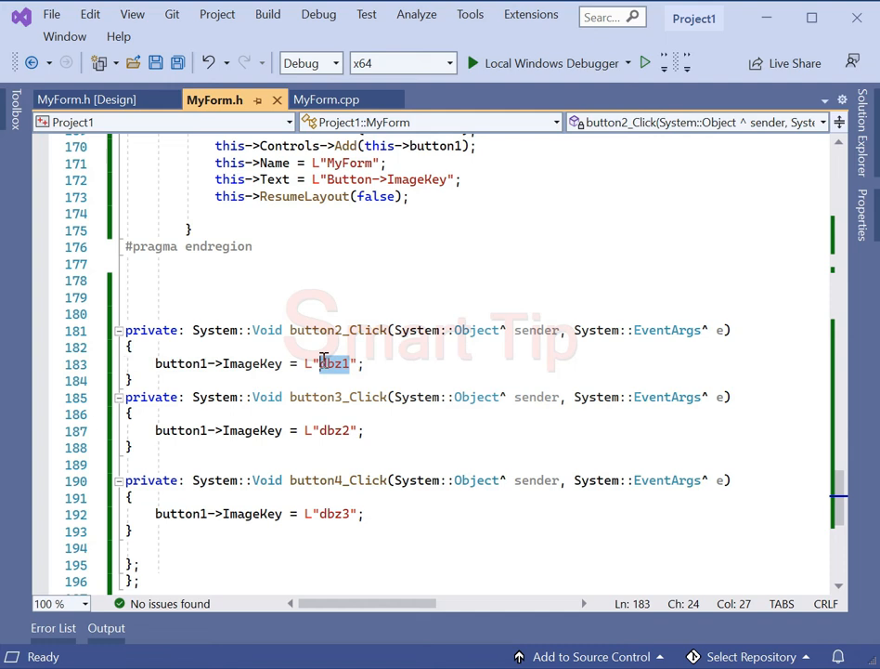
type(".jpg")
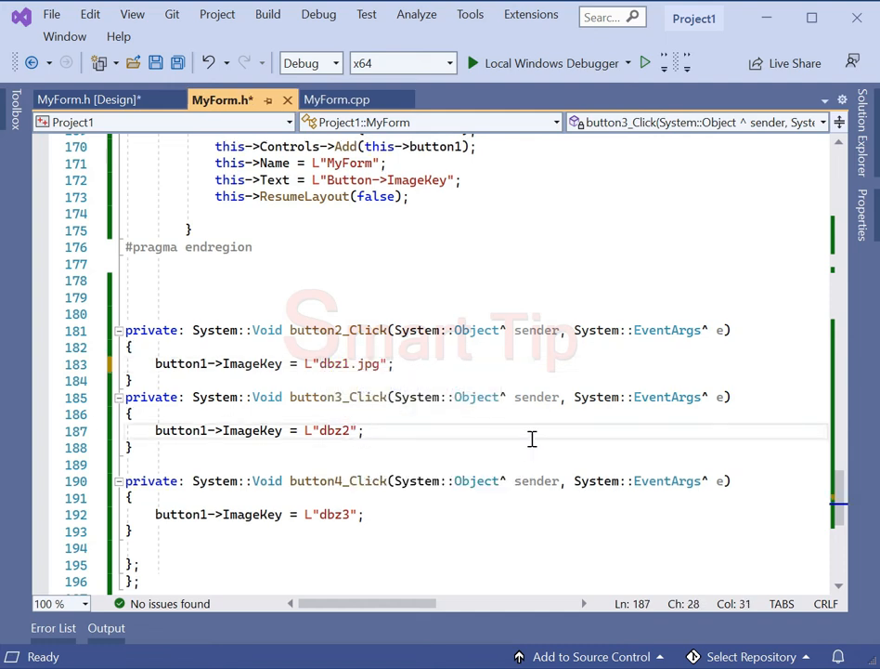
type(".jpg")
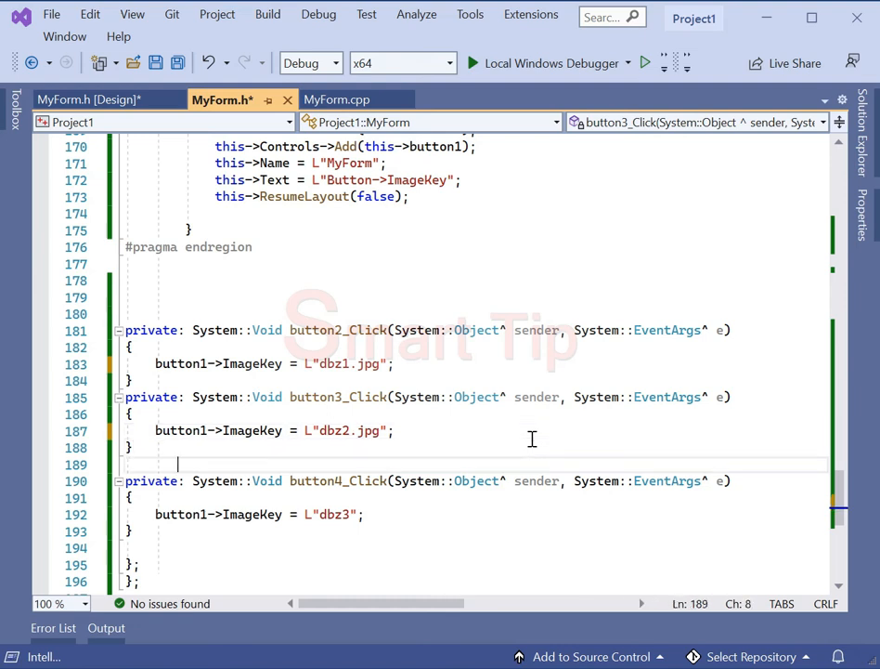
type(".jpg")
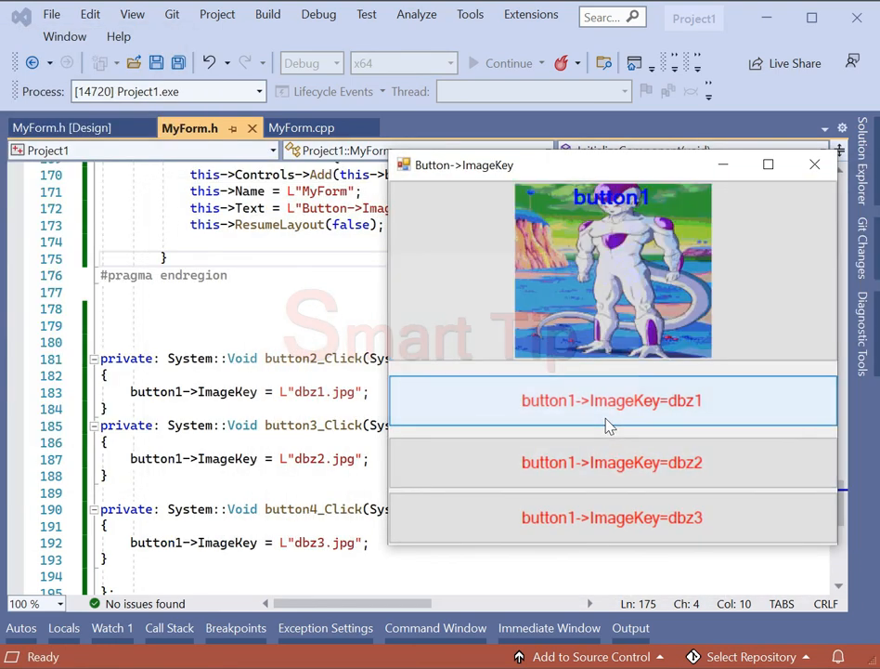
Click dbz2 in the running form to show the second image on button1
left_click(612, 462)
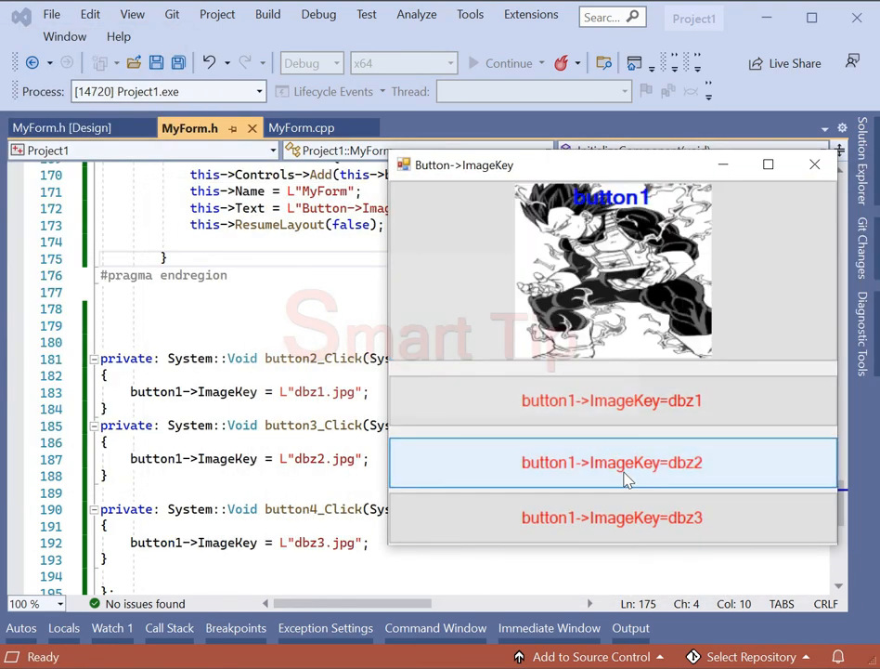